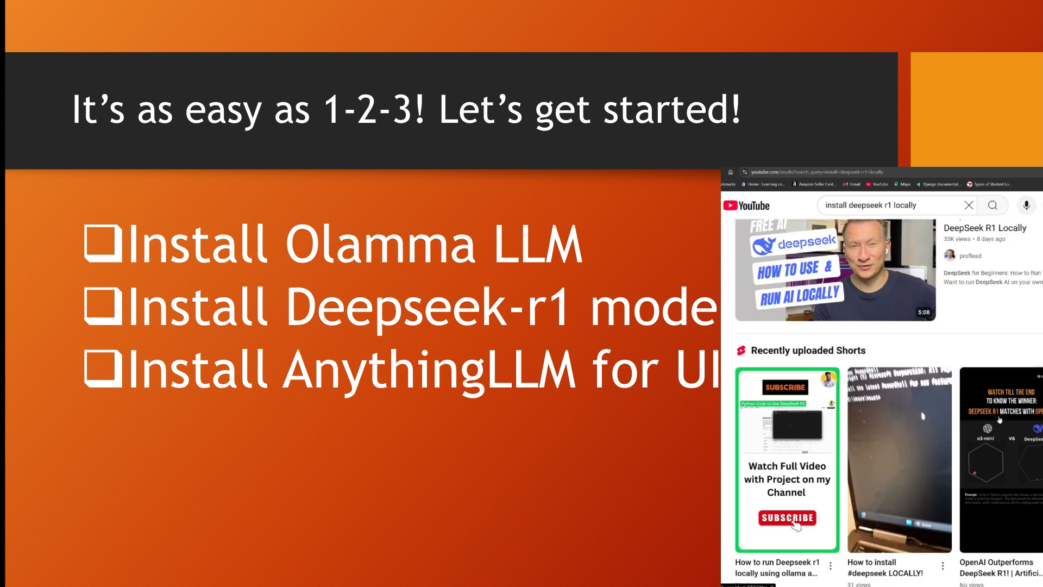
Download OllamaSetup.exe for Windows and keep it as an unverified file
{"action": "scroll", "scroll_direction": "down", "scroll_amount": 3}
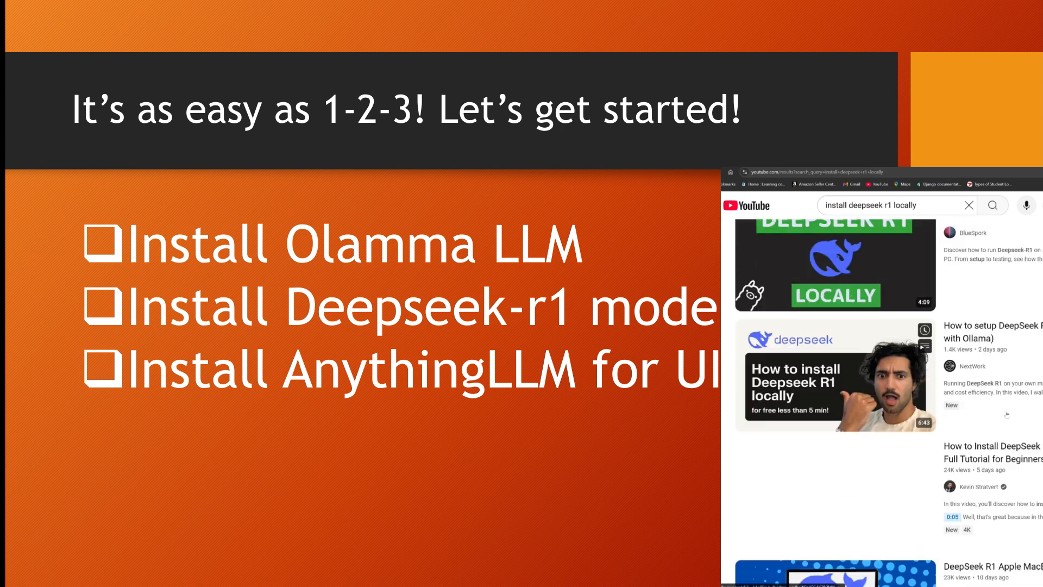
{"action": "left_click", "coordinate": [164, 8]}
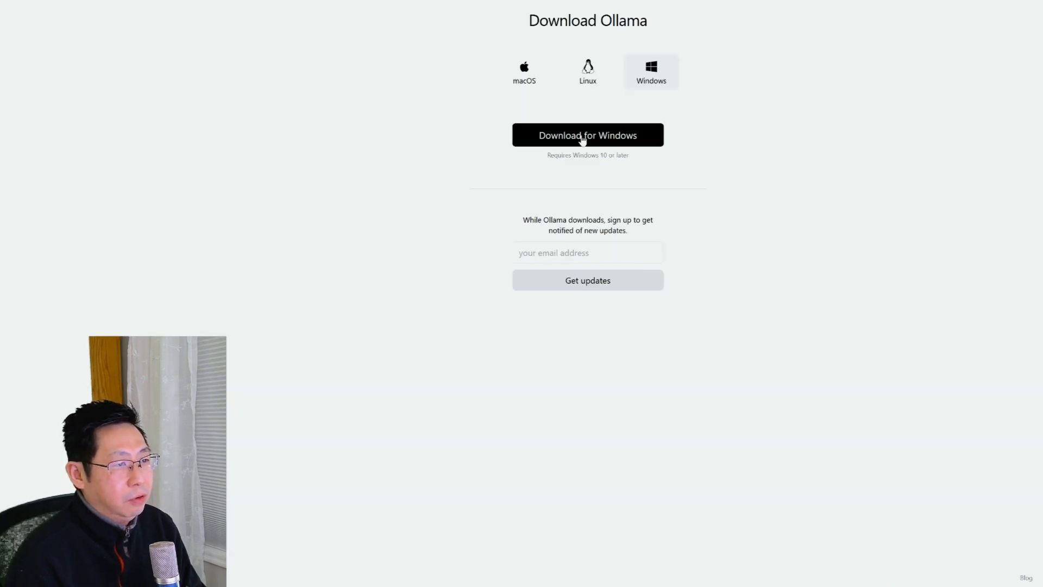
{"action": "left_click", "coordinate": [587, 134]}
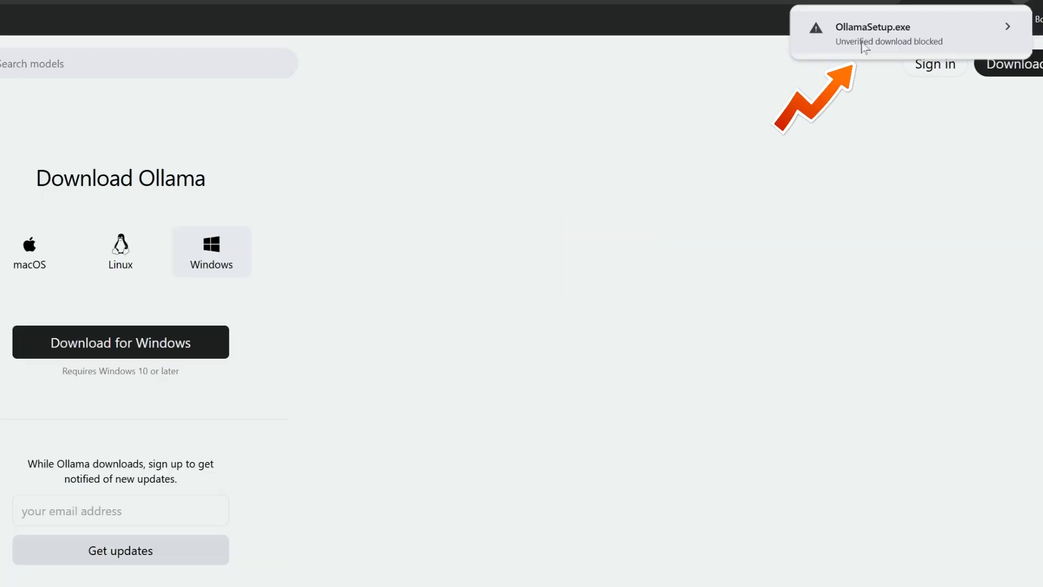
{"action": "mouse_move", "coordinate": [866, 34]}
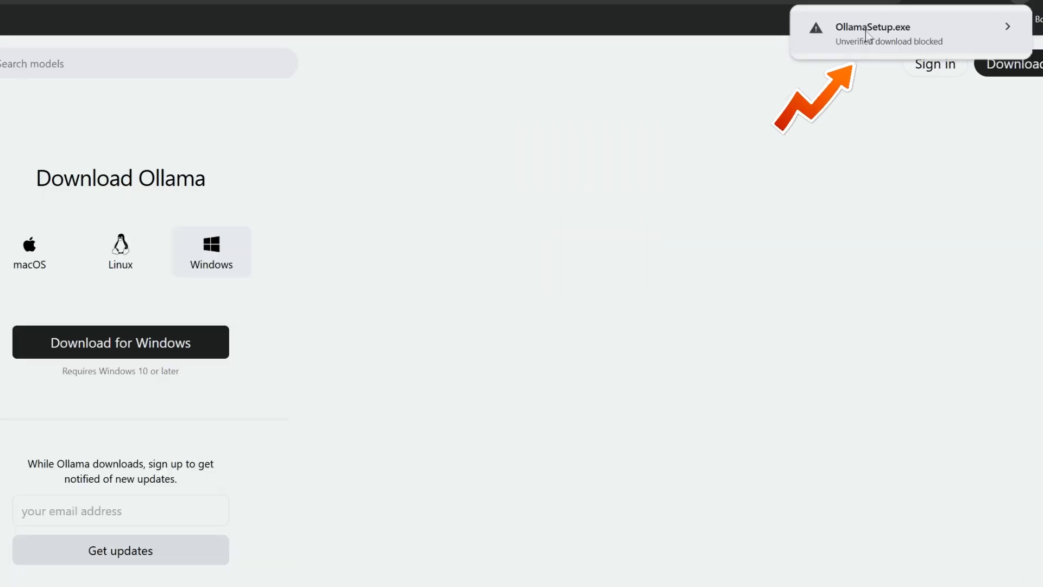
{"action": "left_click", "coordinate": [910, 34]}
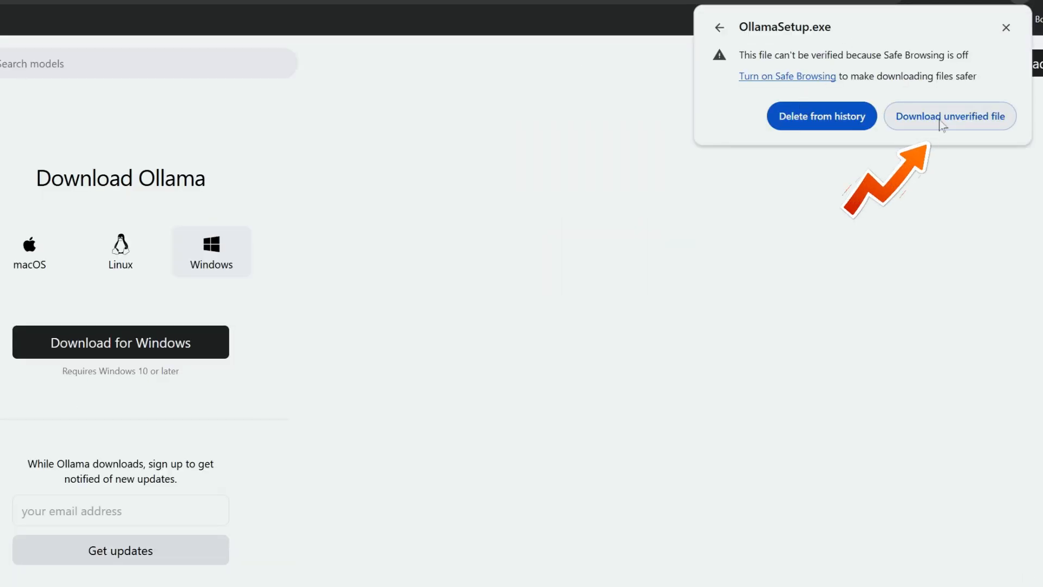
{"action": "left_click", "coordinate": [950, 116]}
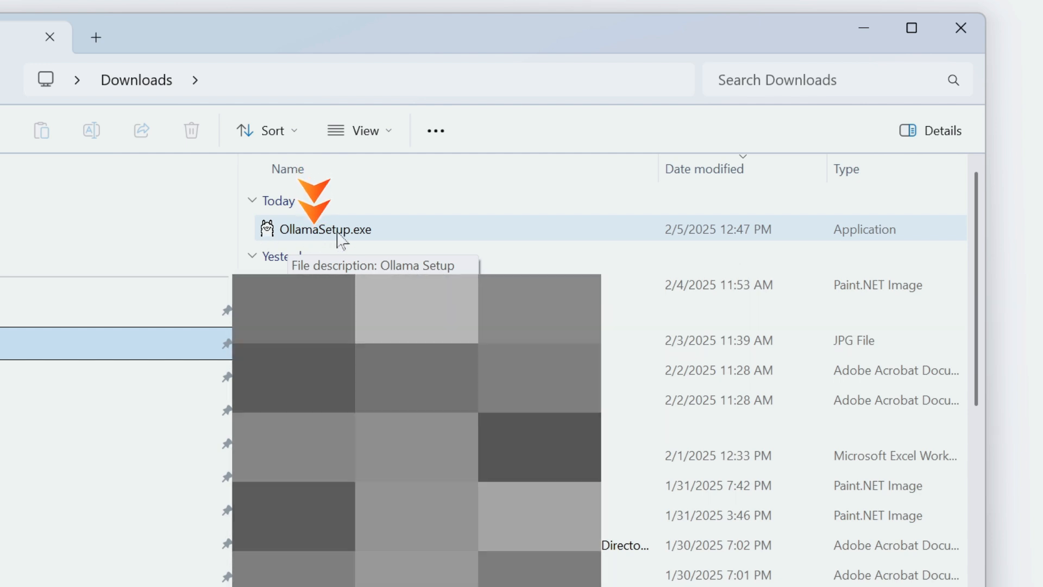
Launch OllamaSetup.exe from Downloads and install Ollama
{"action": "double_click", "coordinate": [325, 229]}
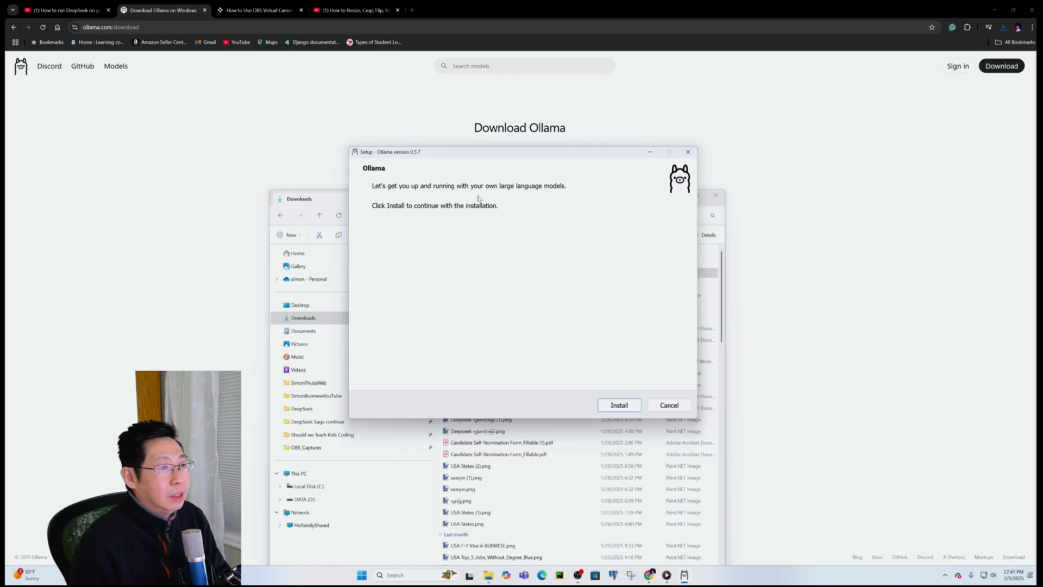
{"action": "left_click", "coordinate": [471, 466]}
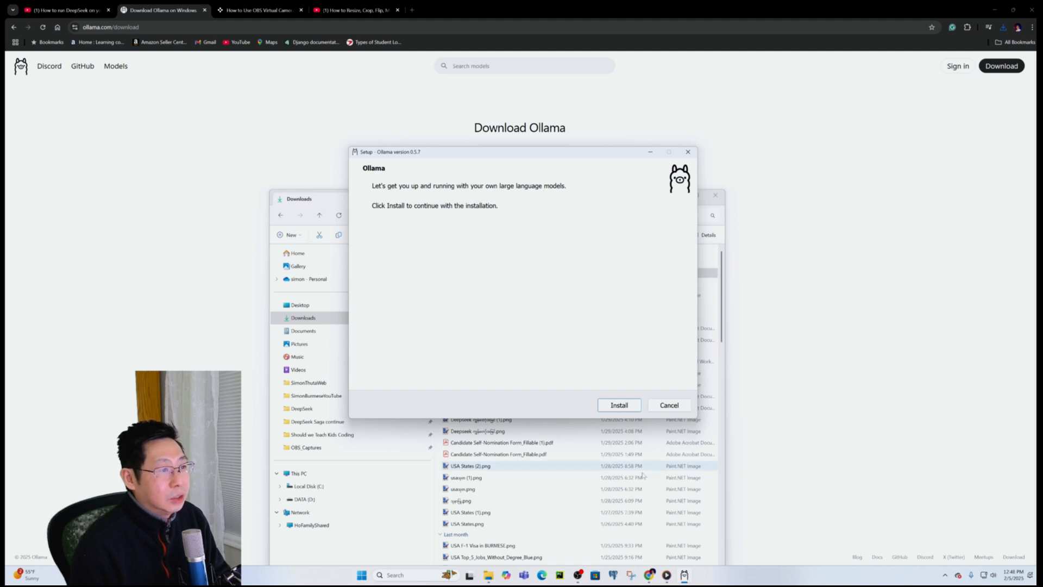
{"action": "left_click", "coordinate": [617, 405]}
{"action": "type", "text": "cmd"}
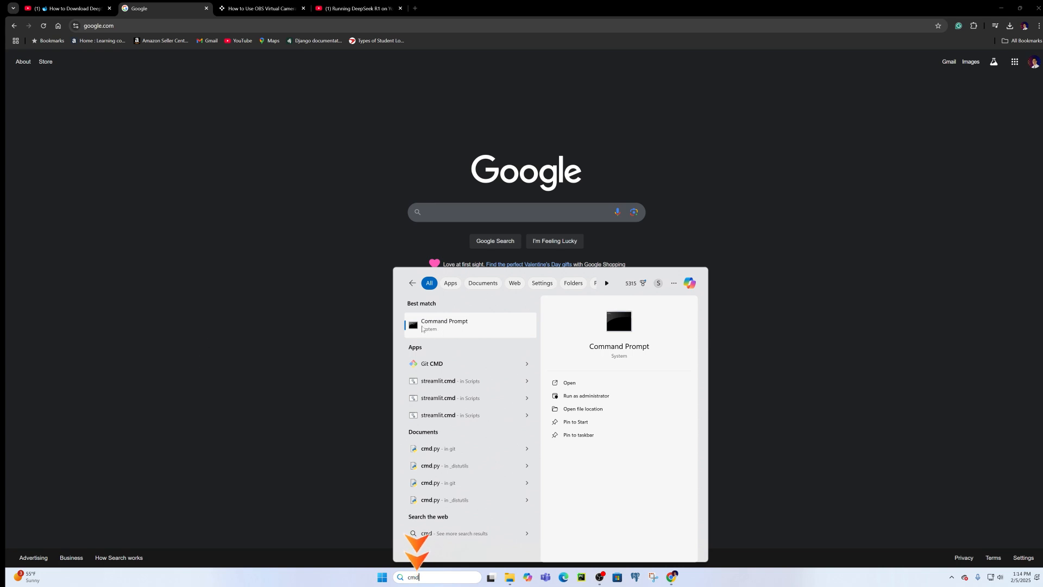
Run 'ollama --version' in a new Command Prompt window
{"action": "left_click", "coordinate": [443, 325]}
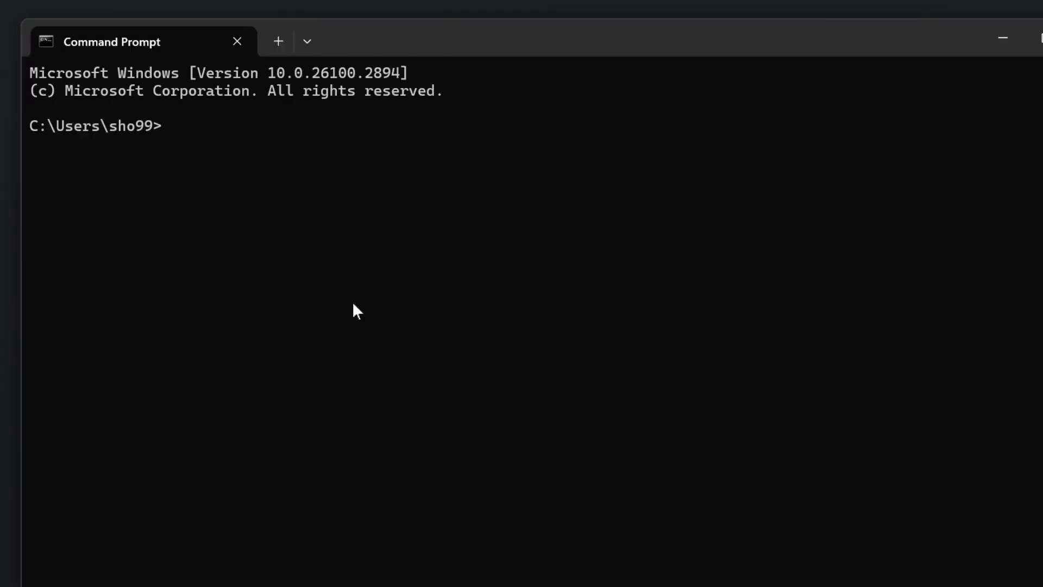
{"action": "type", "text": "oll"}
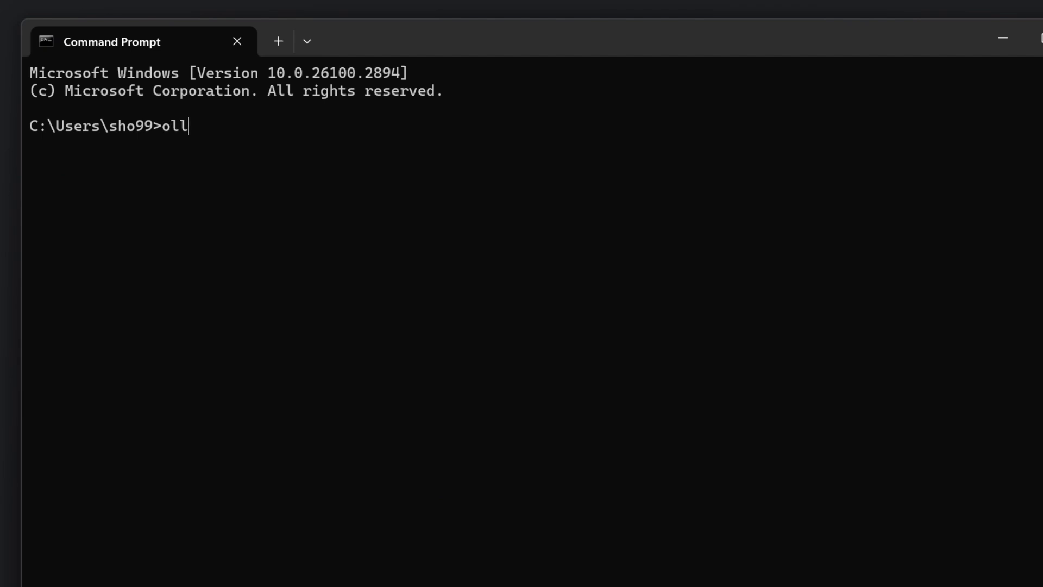
{"action": "type", "text": "ama"}
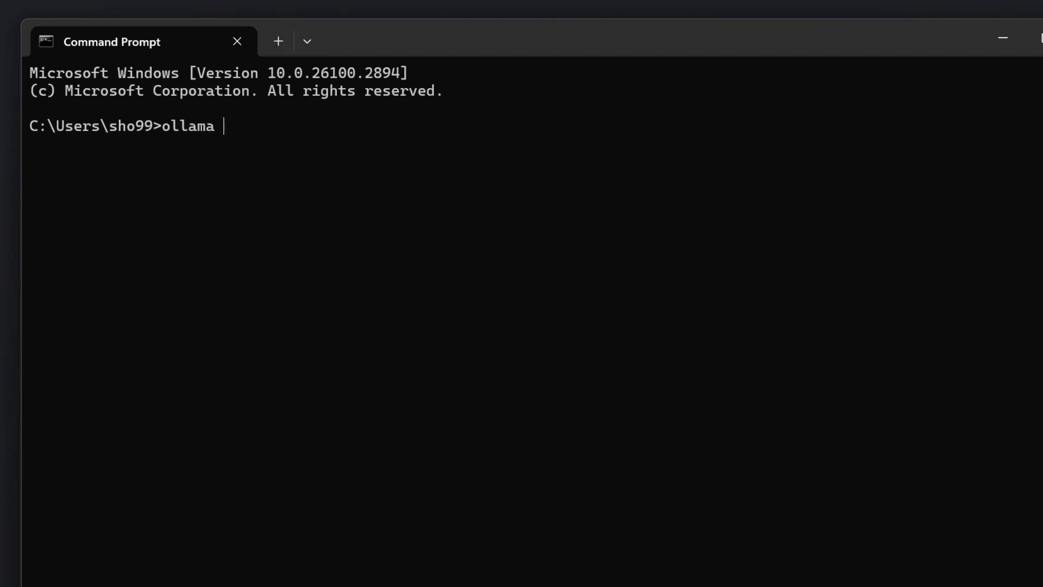
{"action": "type", "text": "--"}
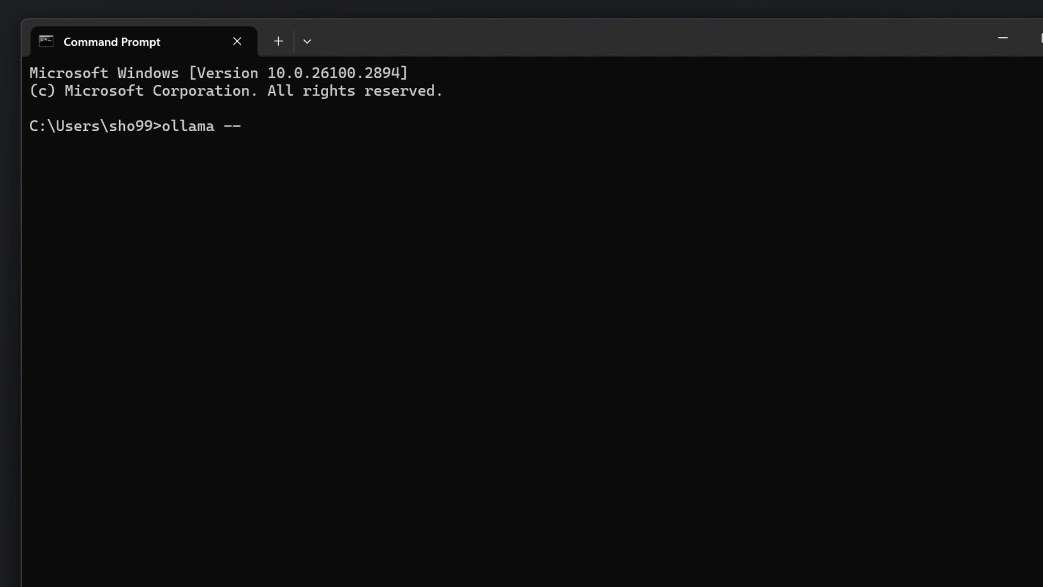
{"action": "type", "text": "version"}
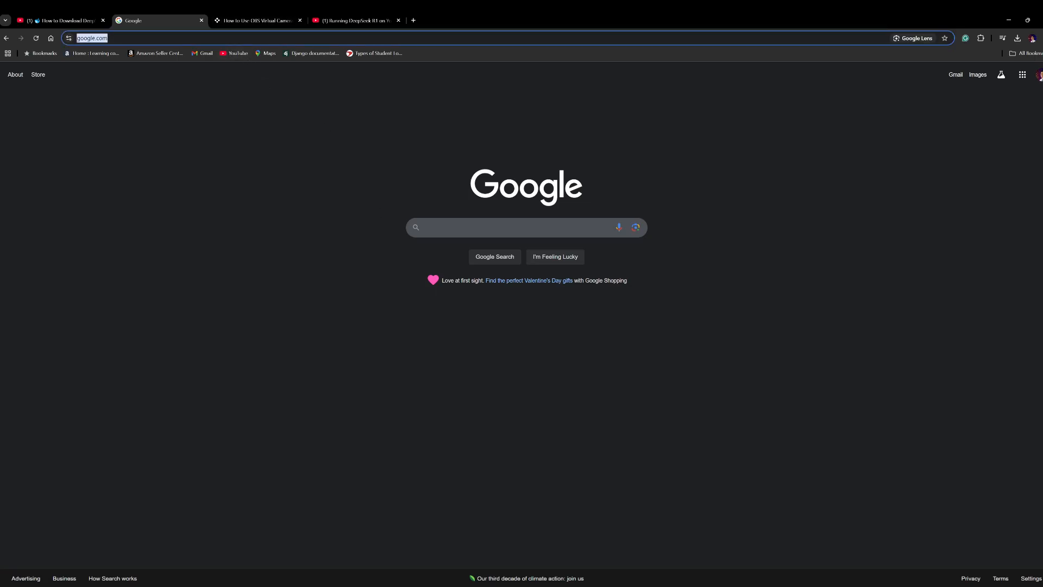
Copy the deepseek-r1:7b run command from the model page on ollama.com
{"action": "type", "text": "ollama"}
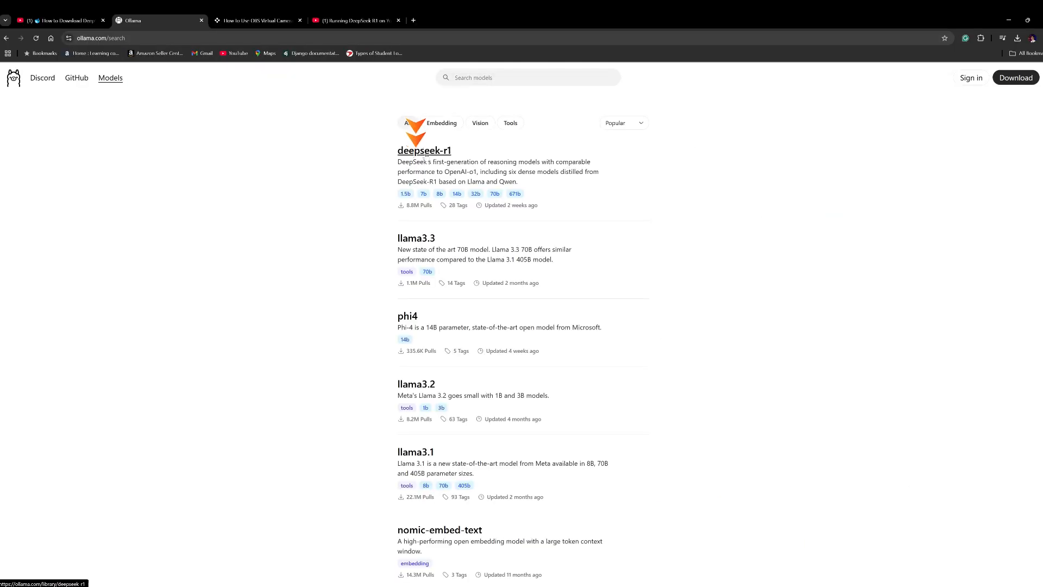
{"action": "left_click", "coordinate": [423, 150]}
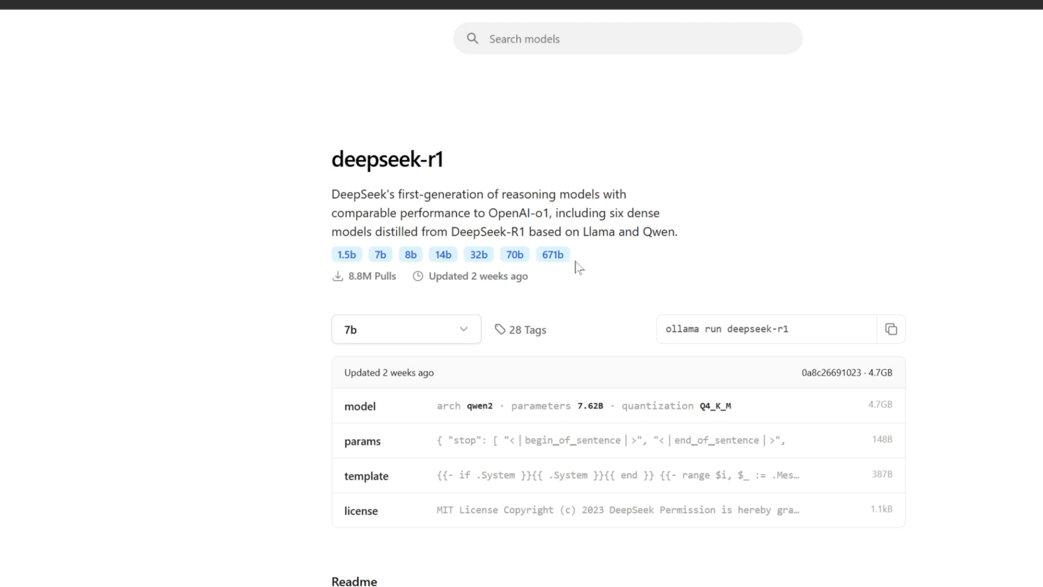
{"action": "scroll", "scroll_direction": "down", "scroll_amount": 3}
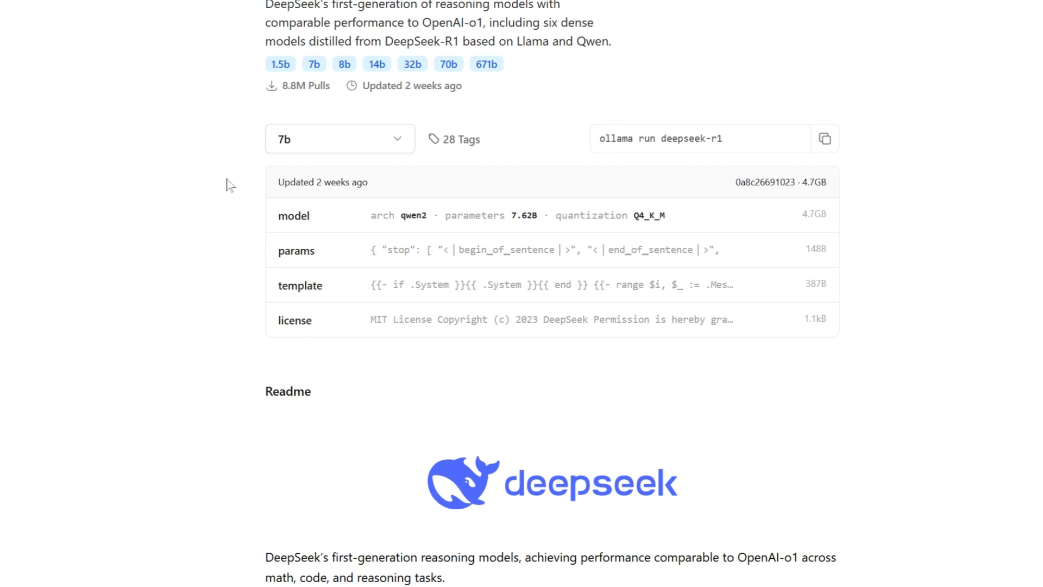
{"action": "mouse_move", "coordinate": [399, 147]}
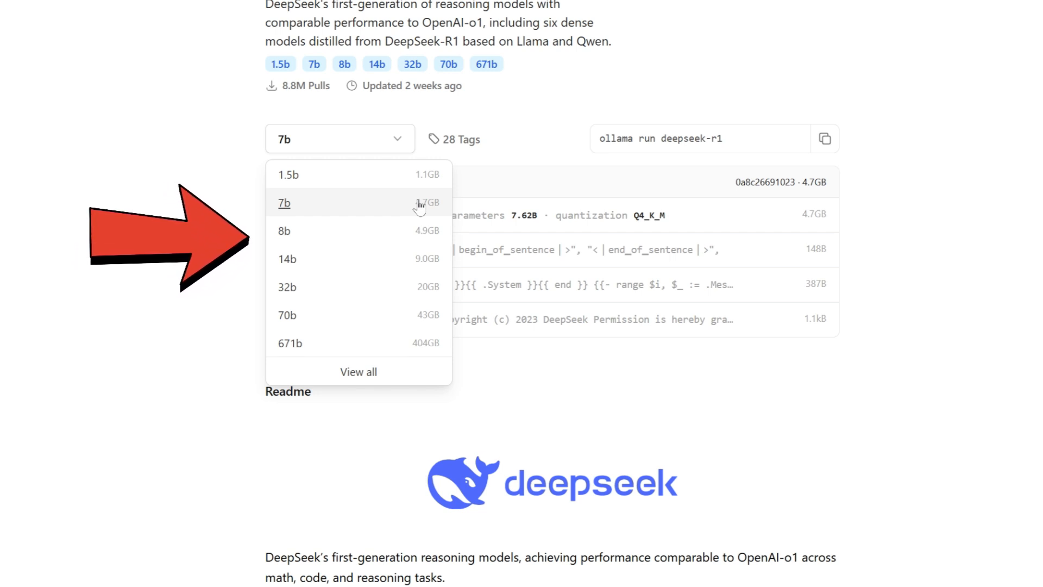
{"action": "mouse_move", "coordinate": [293, 212]}
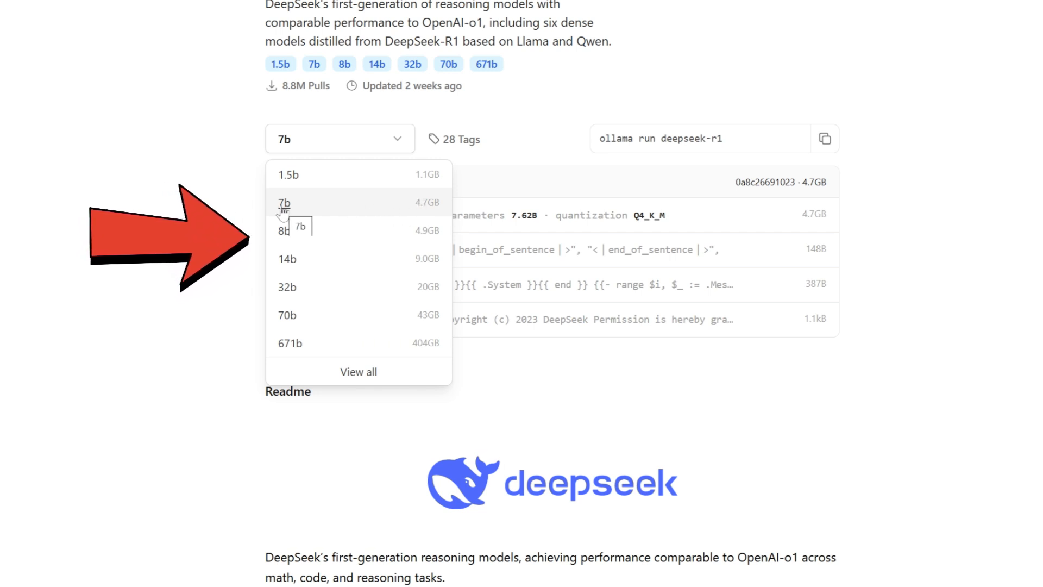
{"action": "left_click", "coordinate": [284, 202]}
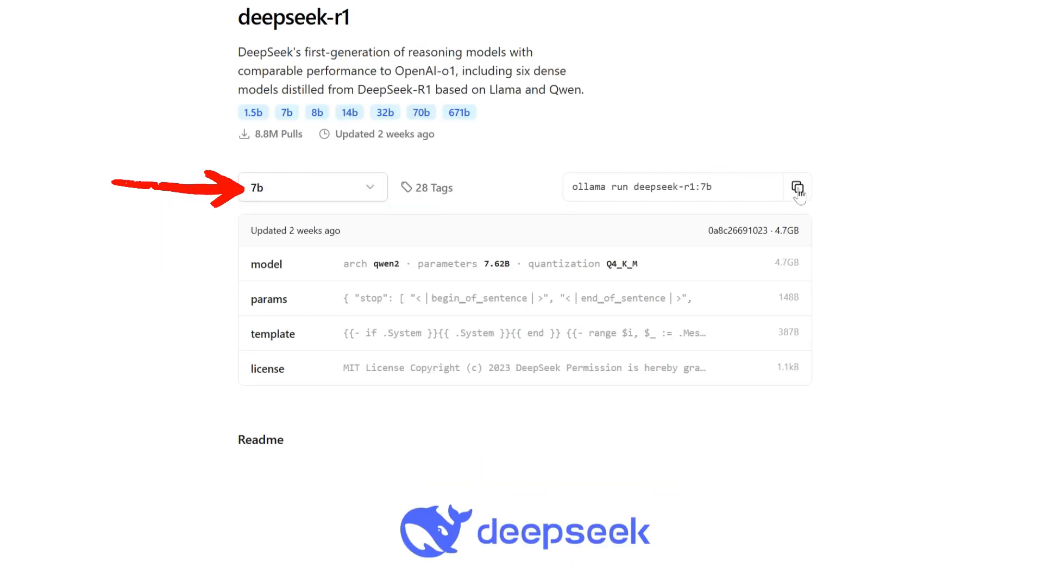
{"action": "left_click", "coordinate": [796, 186]}
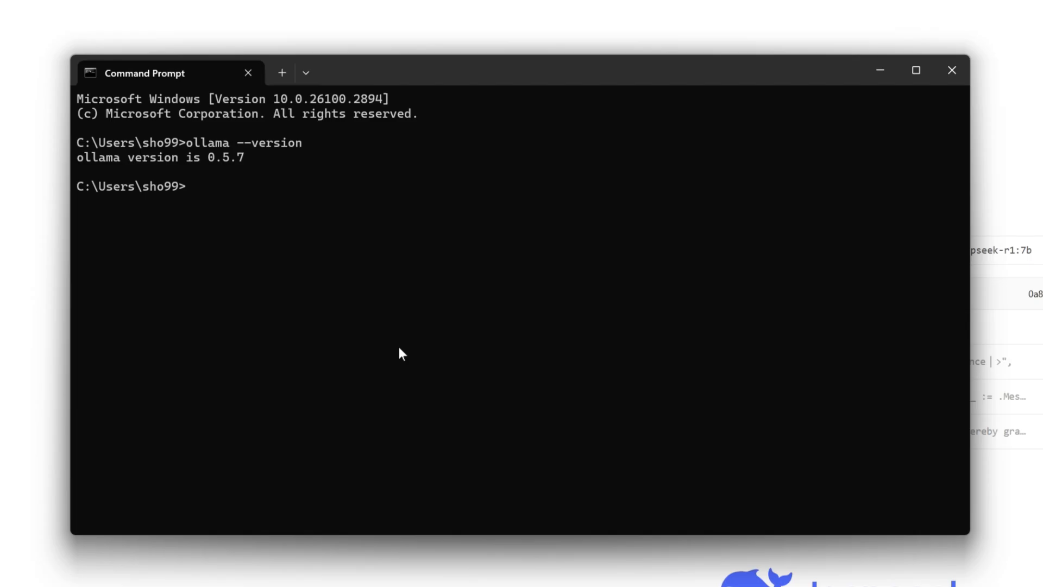
Run 'ollama run deepseek-r1:7b' to pull the model and start a chat
{"action": "type", "text": "ollama run deepseek-r1:7b"}
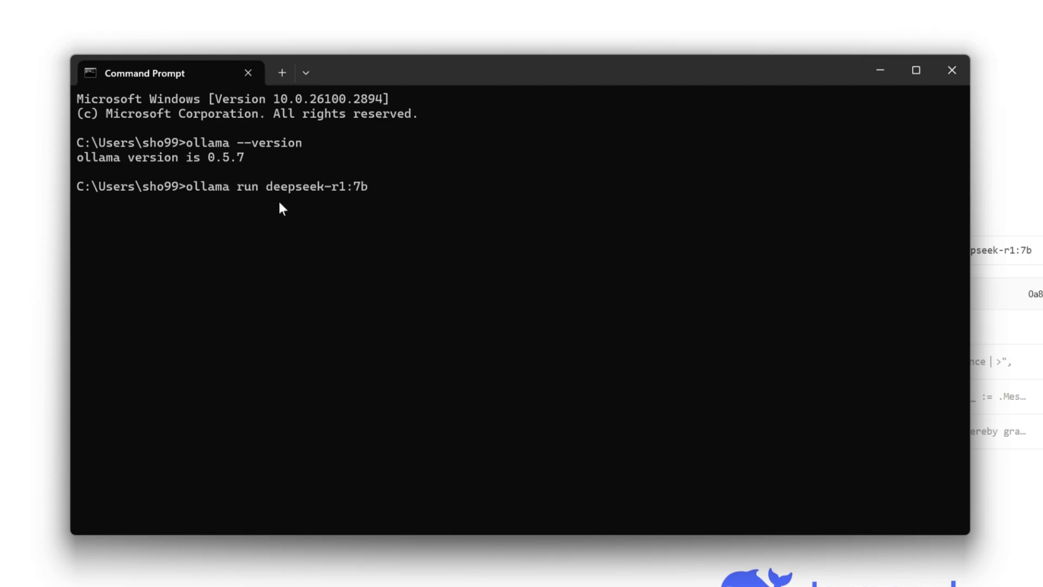
{"action": "mouse_move", "coordinate": [326, 309]}
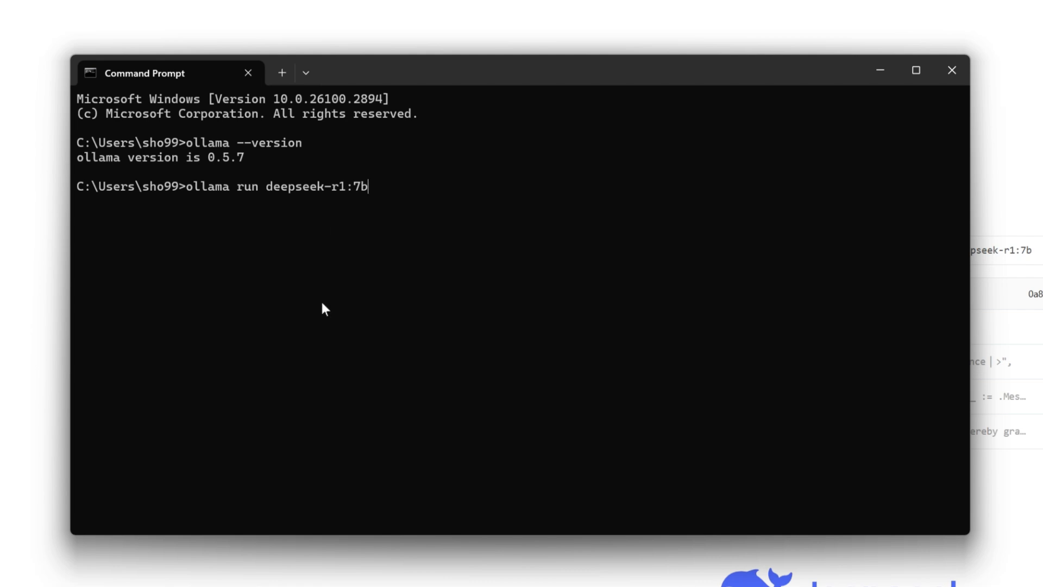
{"action": "mouse_move", "coordinate": [368, 311]}
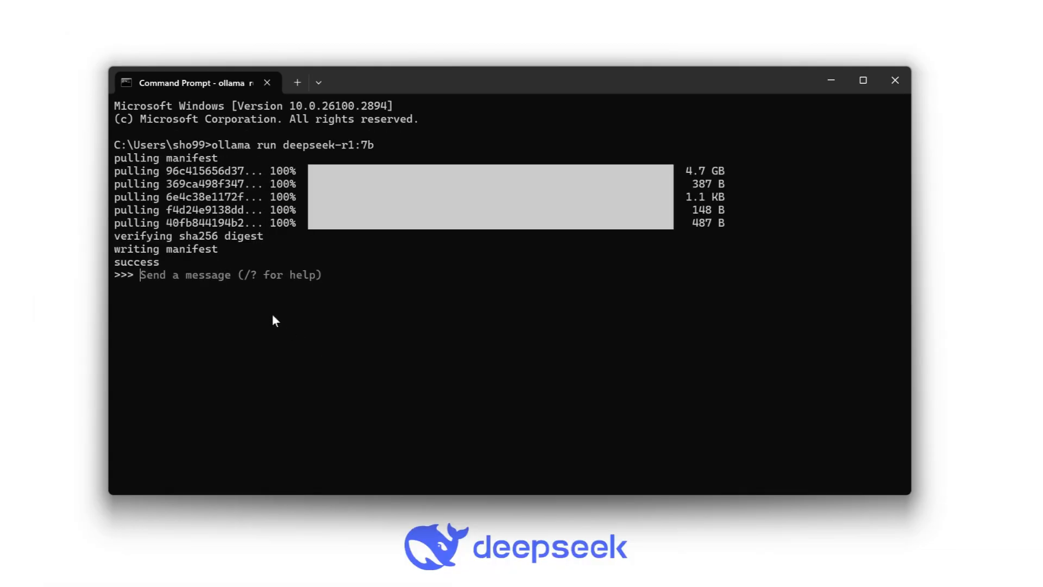
{"action": "mouse_move", "coordinate": [259, 282]}
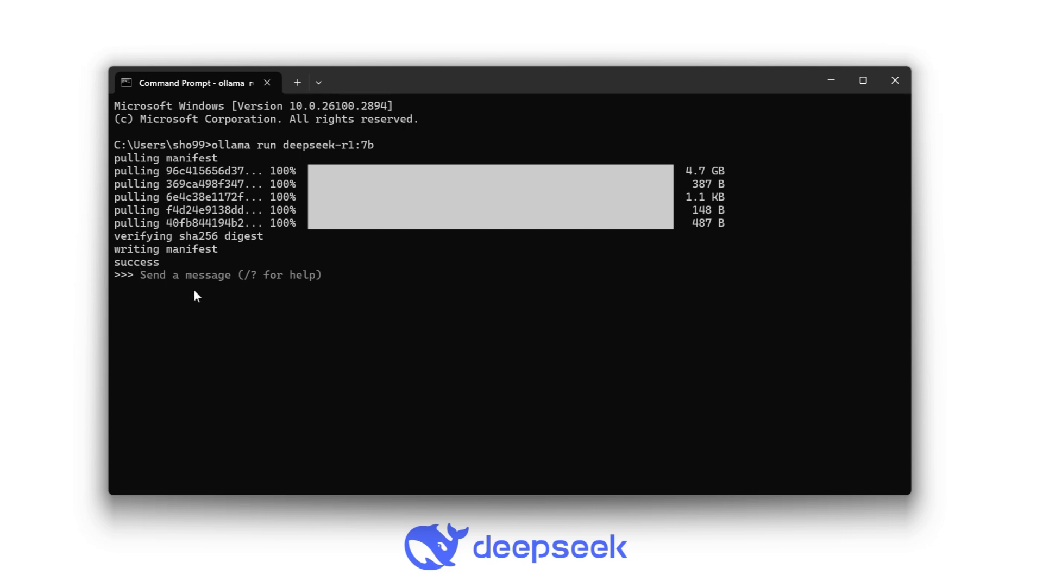
Ask deepseek-r1 'Hi who are you', then 'calculate 2+3'
{"action": "type", "text": "Hi who are you"}
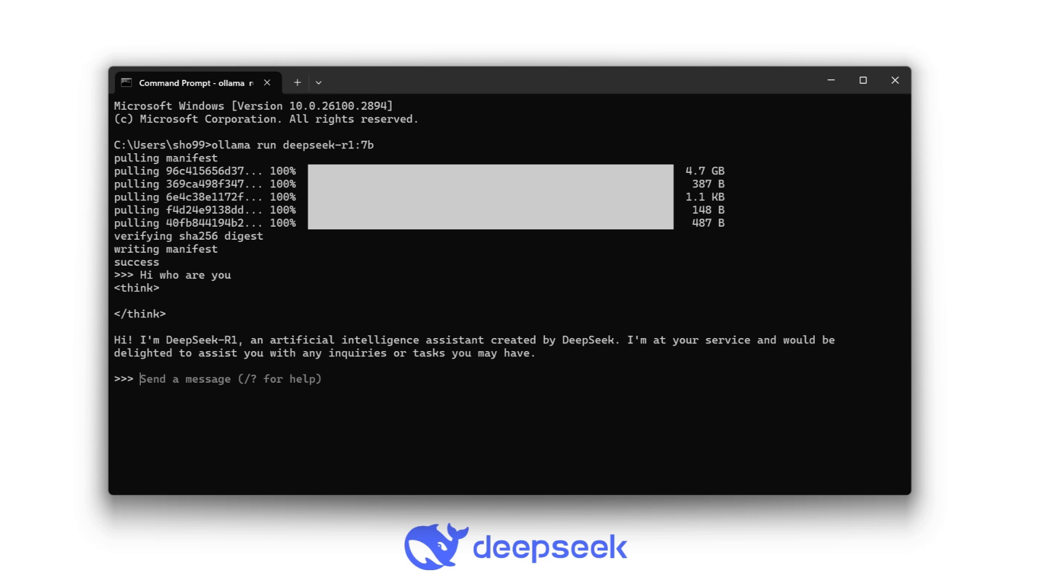
{"action": "type", "text": "calculate 2"}
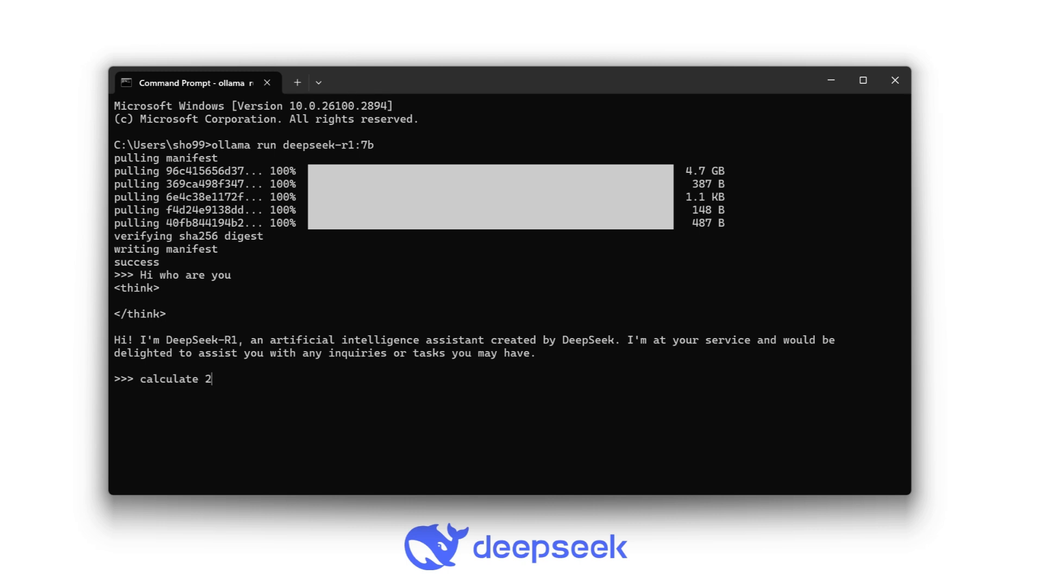
{"action": "type", "text": "+3"}
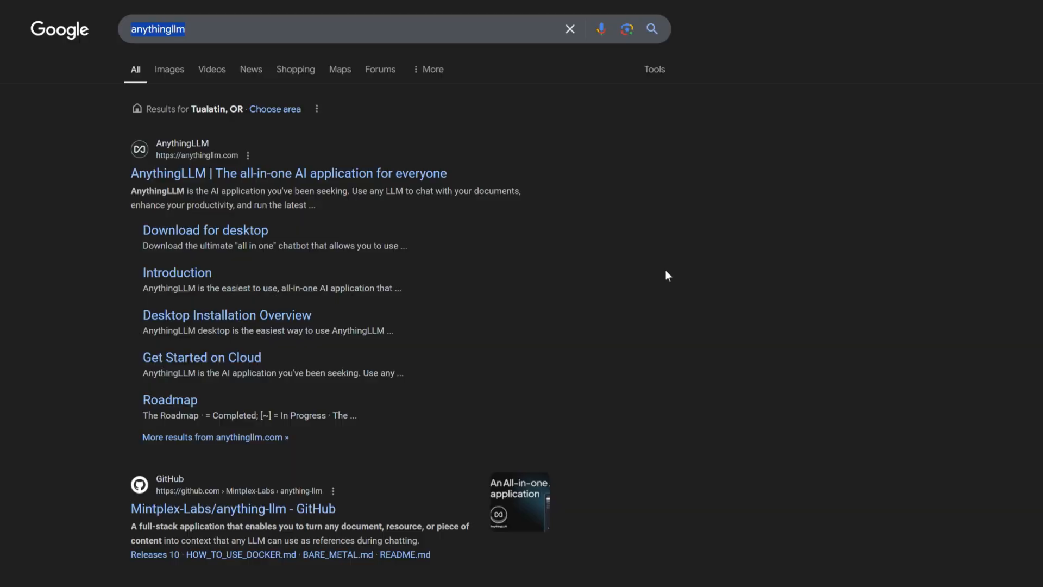
{"action": "mouse_move", "coordinate": [79, 37]}
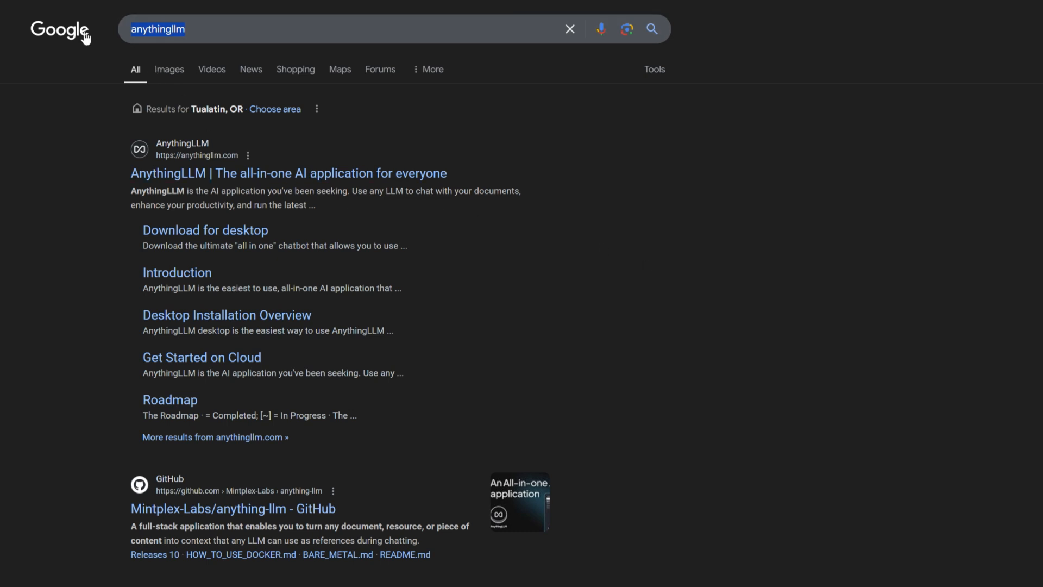
Keep the unverified AnythingLLM installer and run it anyway past the security warning
{"action": "left_click", "coordinate": [332, 28]}
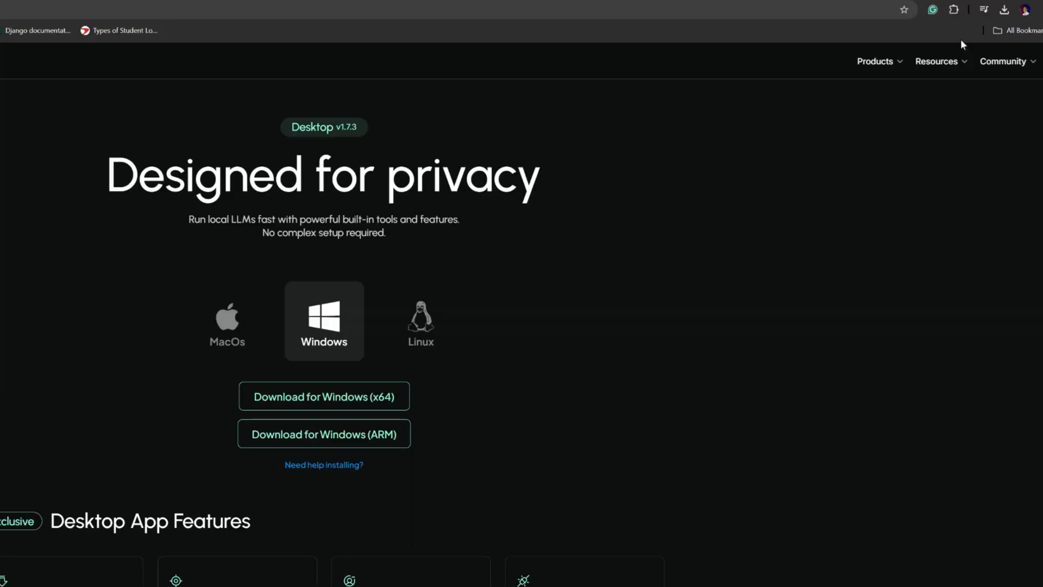
{"action": "left_click", "coordinate": [1004, 10]}
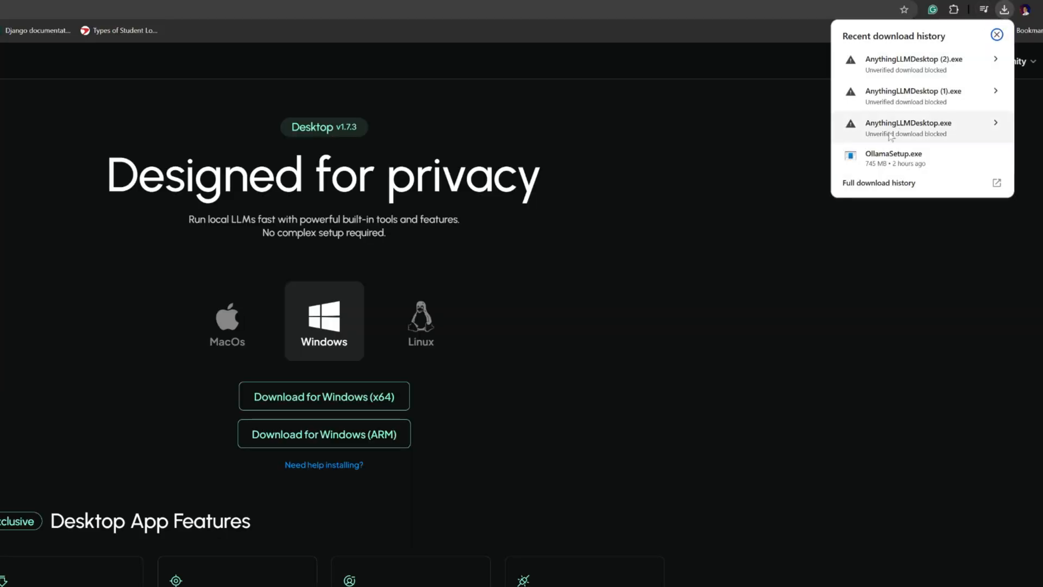
{"action": "left_click", "coordinate": [908, 128]}
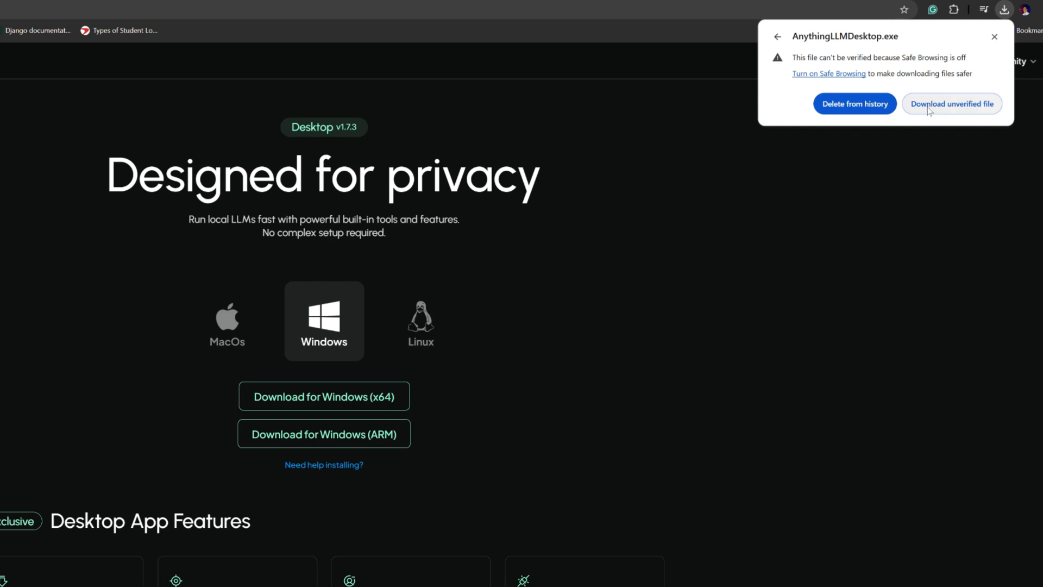
{"action": "left_click", "coordinate": [951, 104]}
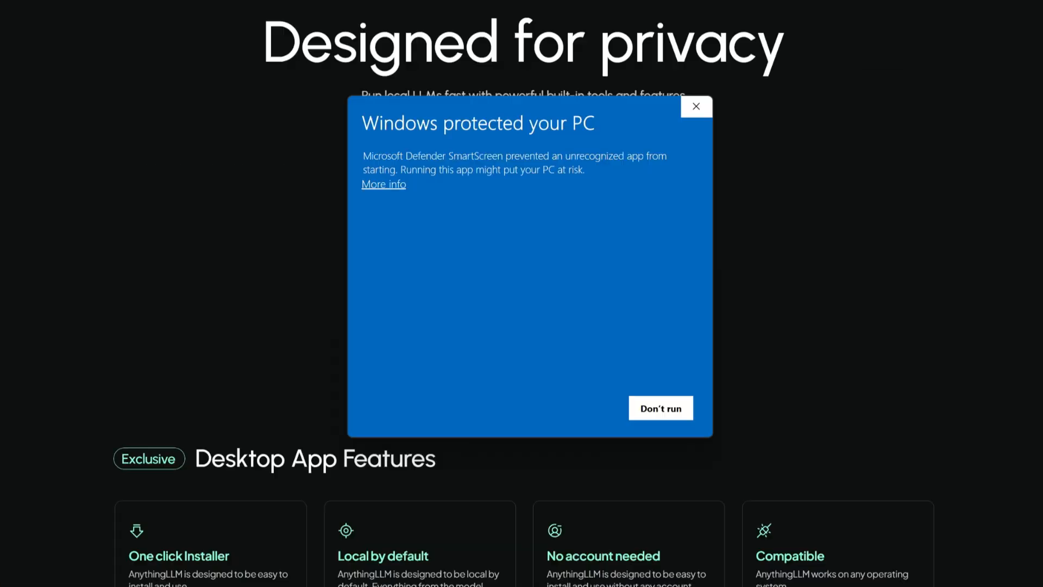
{"action": "left_click", "coordinate": [383, 183]}
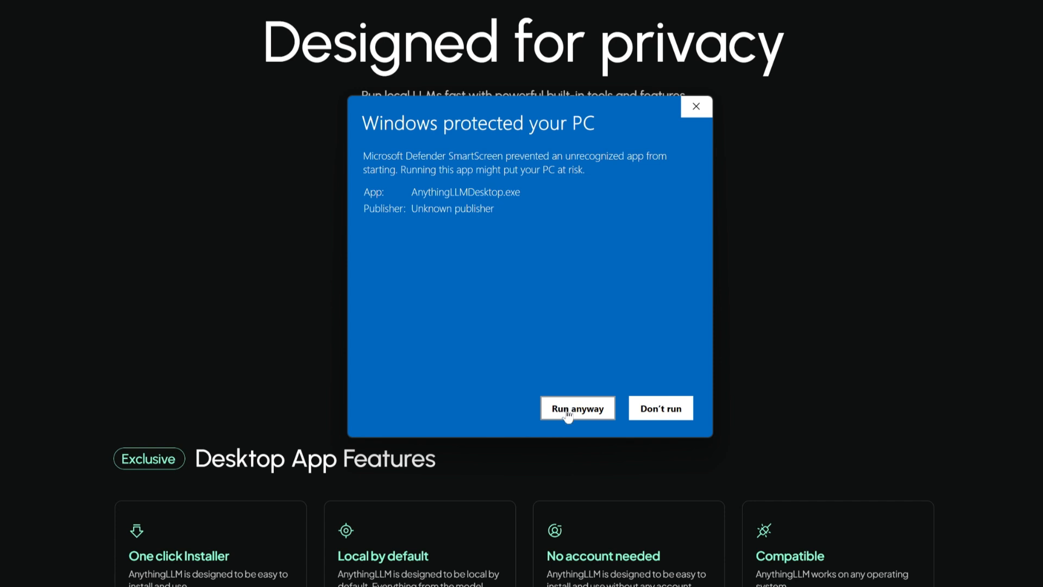
{"action": "left_click", "coordinate": [576, 407]}
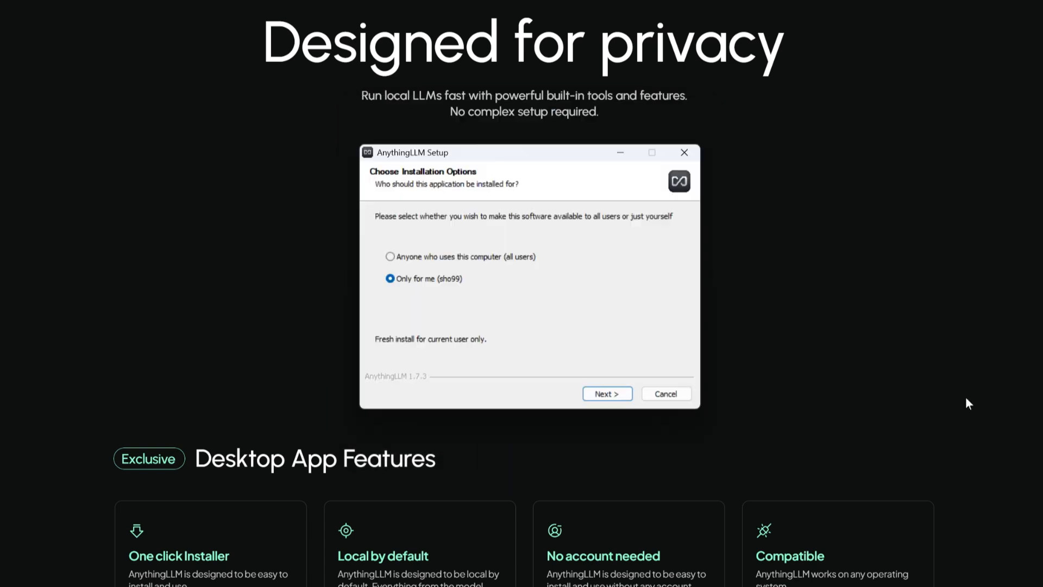
{"action": "mouse_move", "coordinate": [417, 272]}
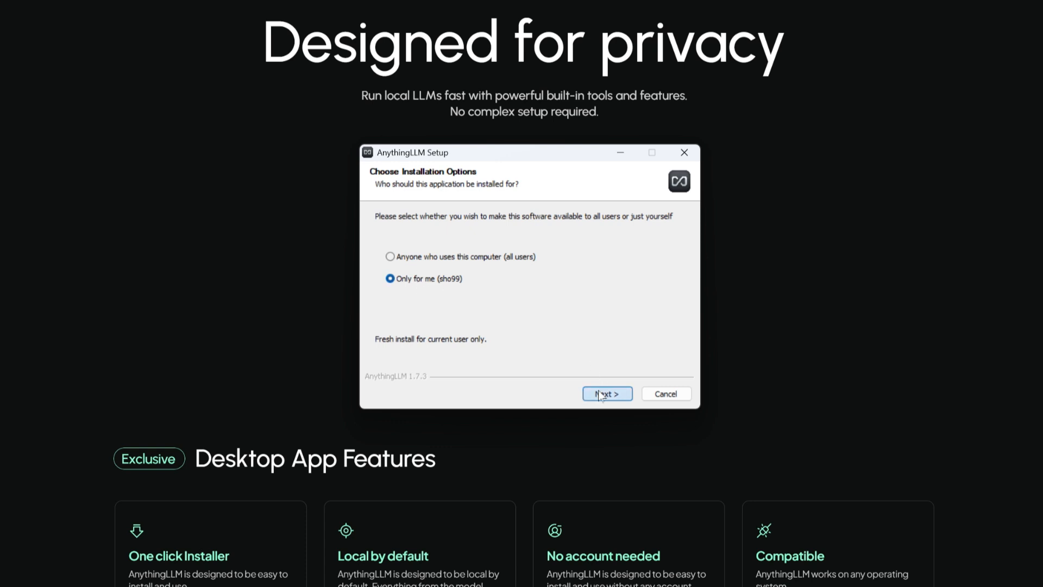
Install AnythingLLM for the current user in the default folder and launch it
{"action": "left_click", "coordinate": [607, 393]}
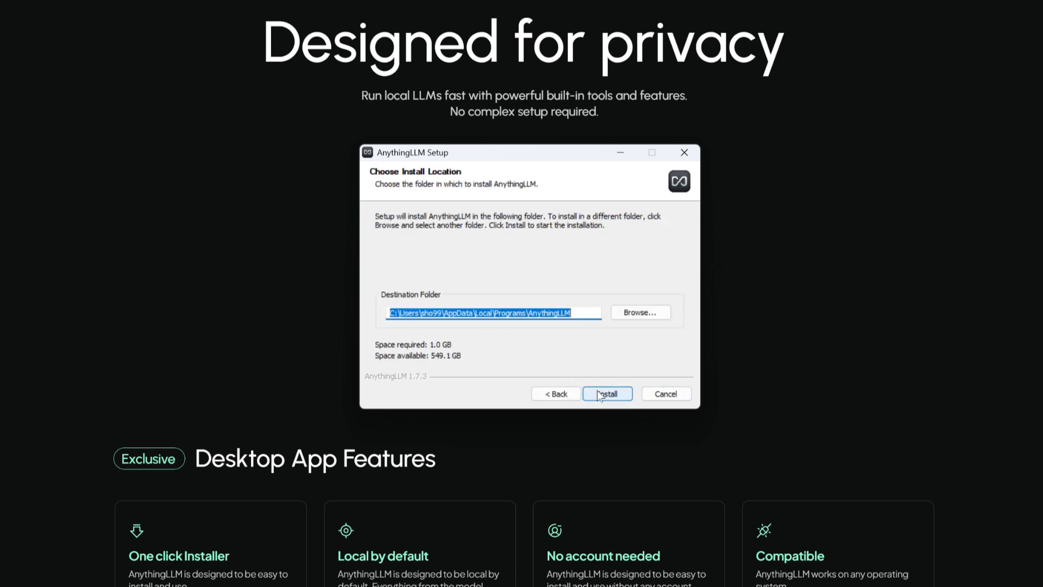
{"action": "left_click", "coordinate": [606, 393]}
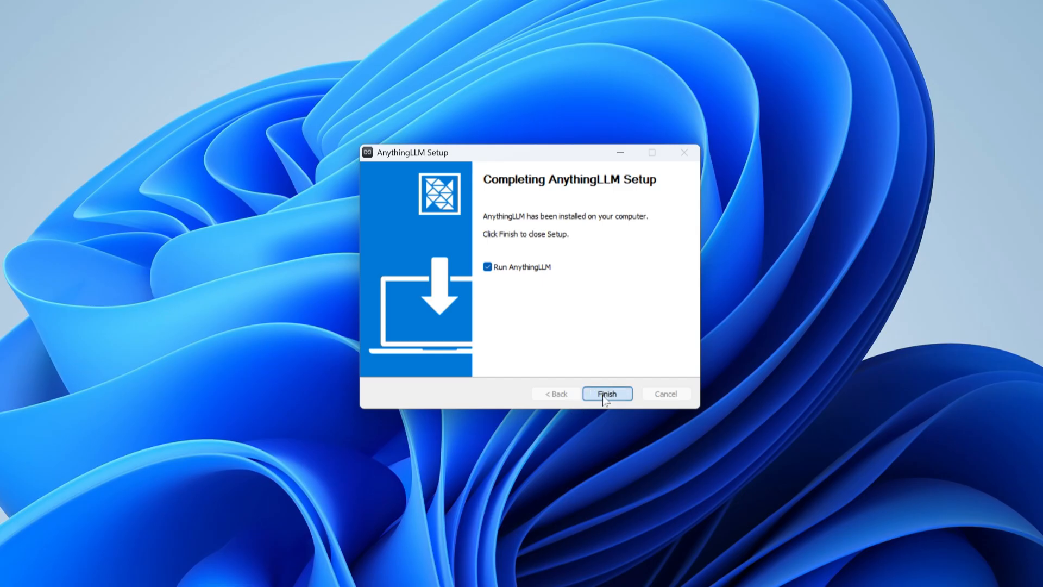
{"action": "left_click", "coordinate": [606, 393]}
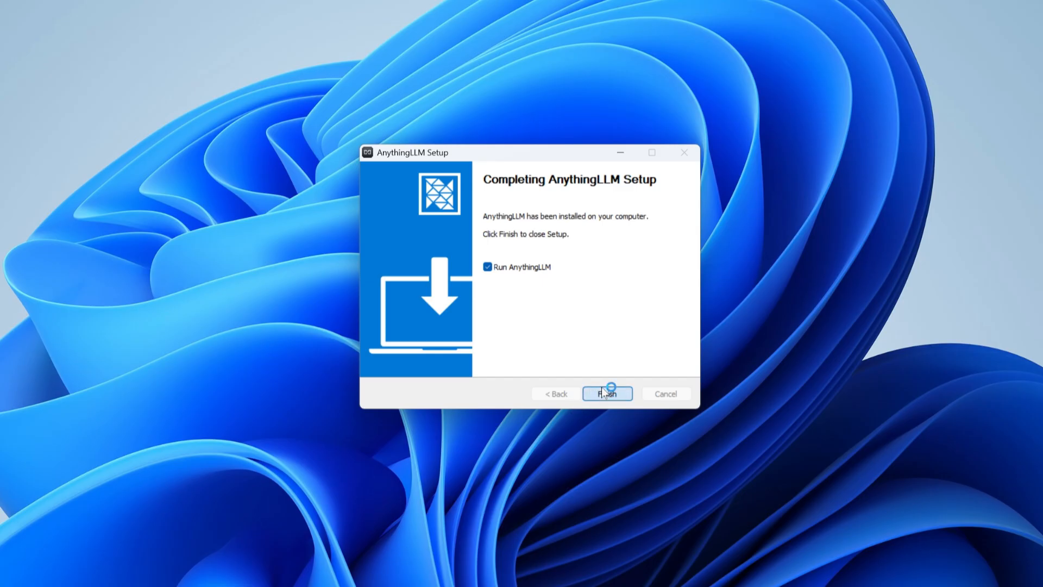
{"action": "left_click", "coordinate": [606, 393]}
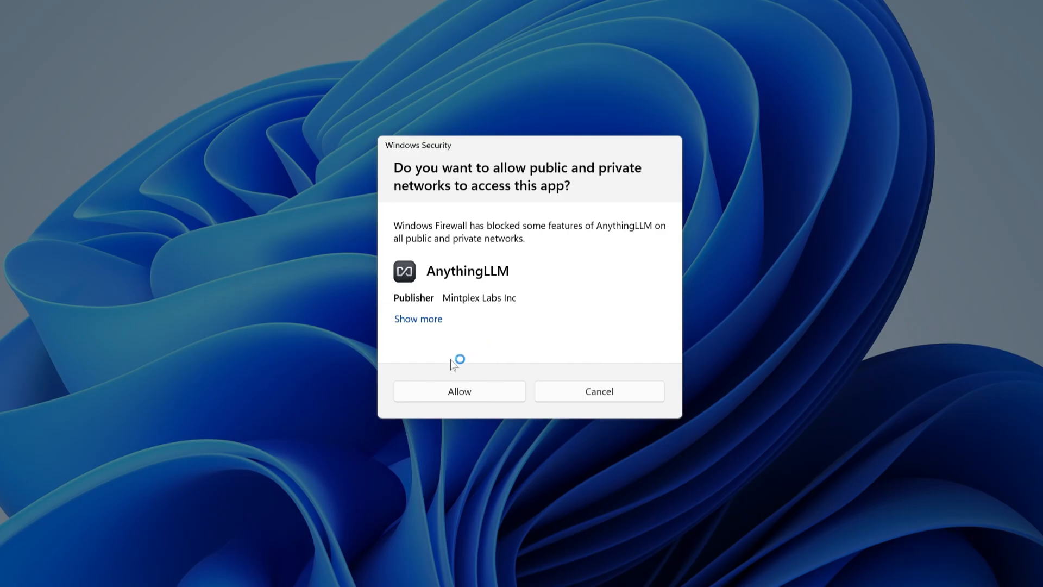
Allow network access and set Ollama with deepseek-r1:7b as the LLM provider
{"action": "left_click", "coordinate": [458, 390]}
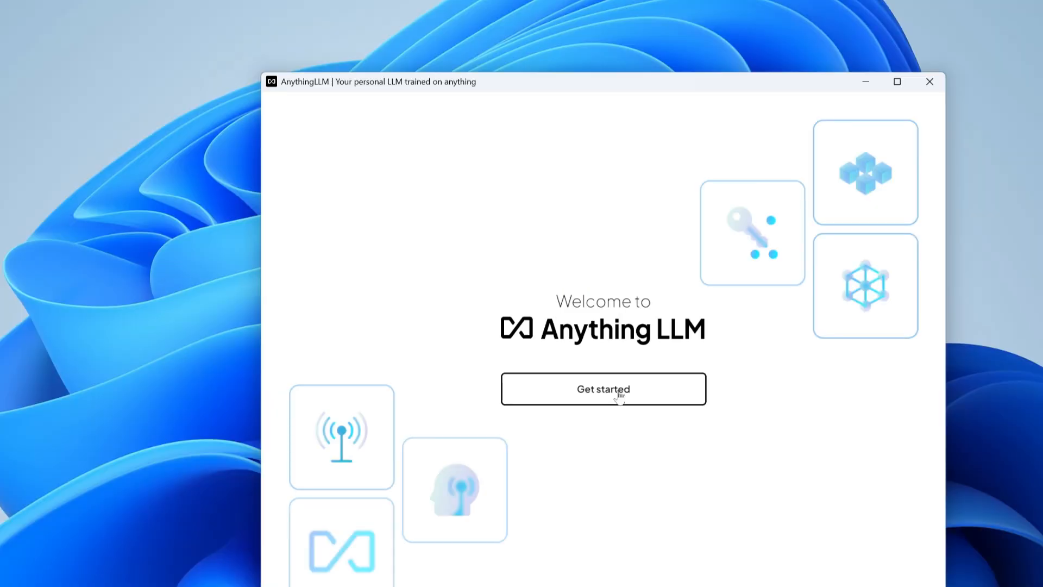
{"action": "left_click", "coordinate": [602, 389]}
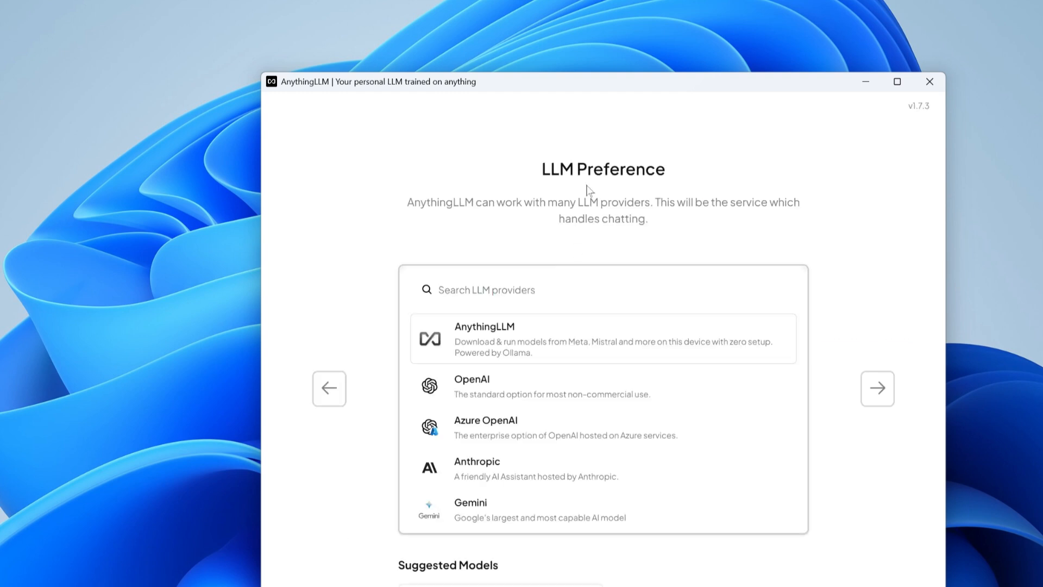
{"action": "scroll", "scroll_direction": "down", "scroll_amount": 3}
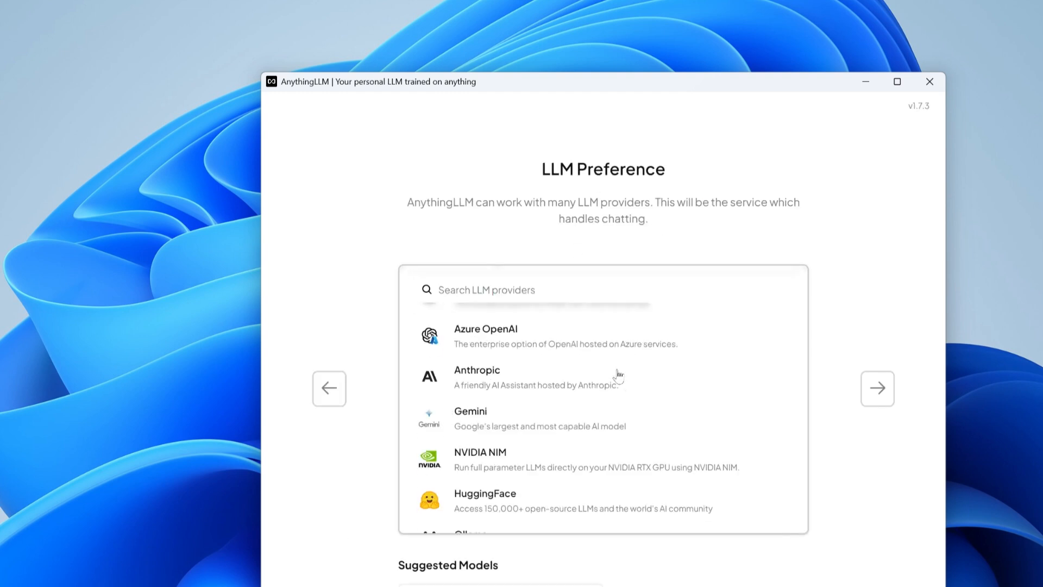
{"action": "scroll", "scroll_direction": "down", "scroll_amount": 3}
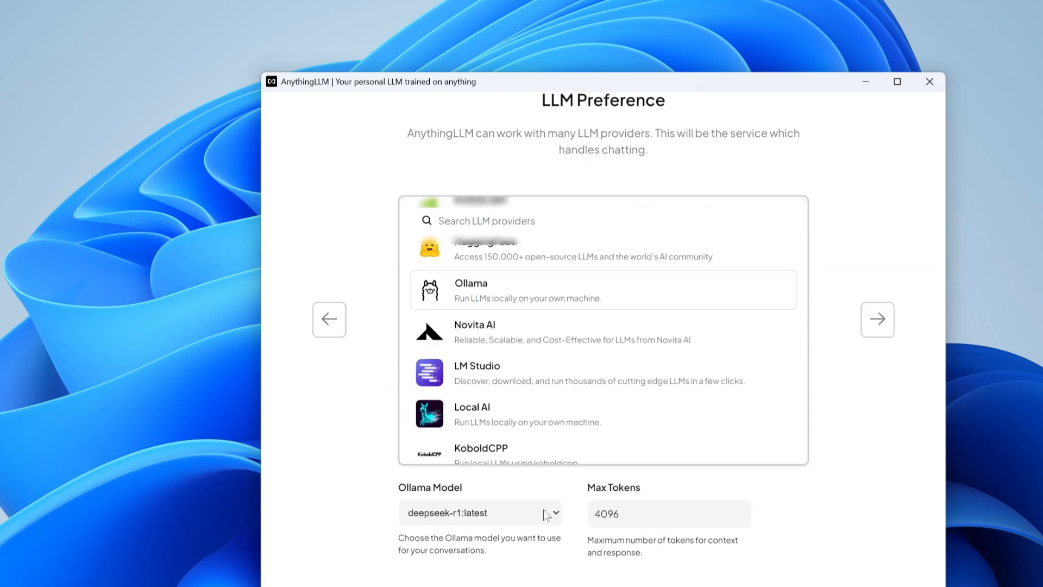
{"action": "left_click", "coordinate": [479, 512]}
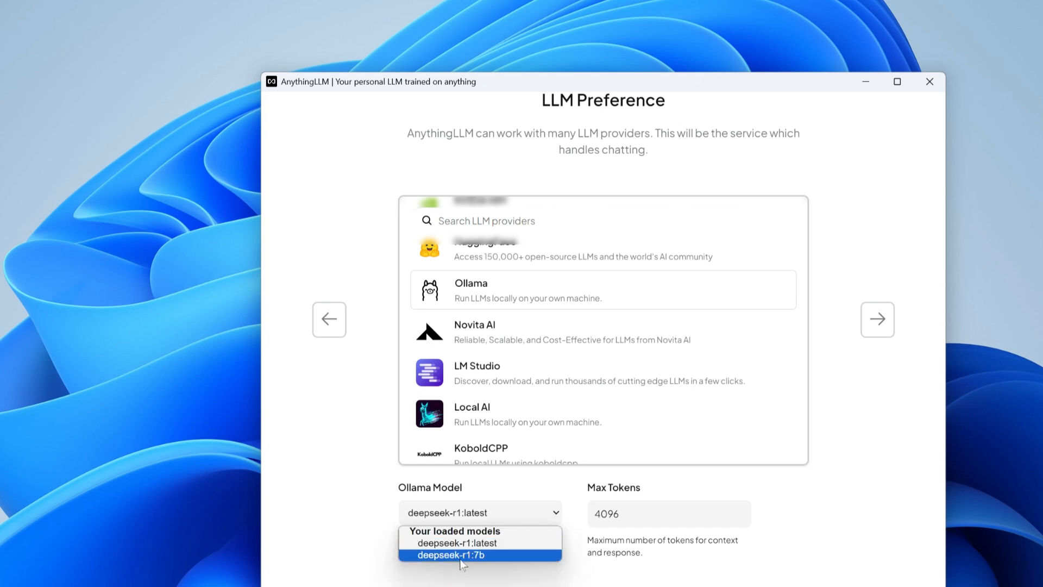
{"action": "mouse_move", "coordinate": [479, 560]}
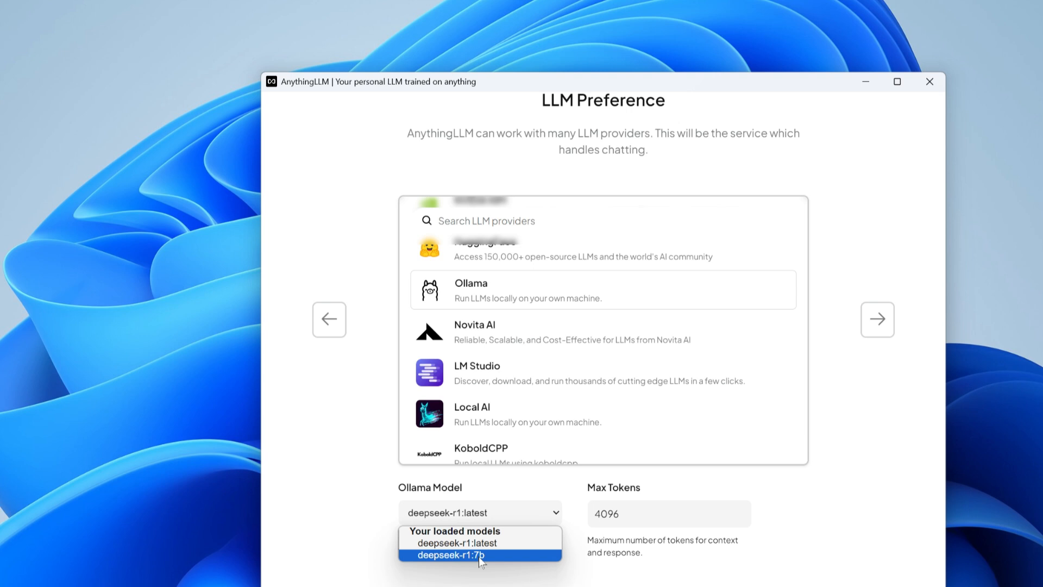
{"action": "left_click", "coordinate": [451, 555]}
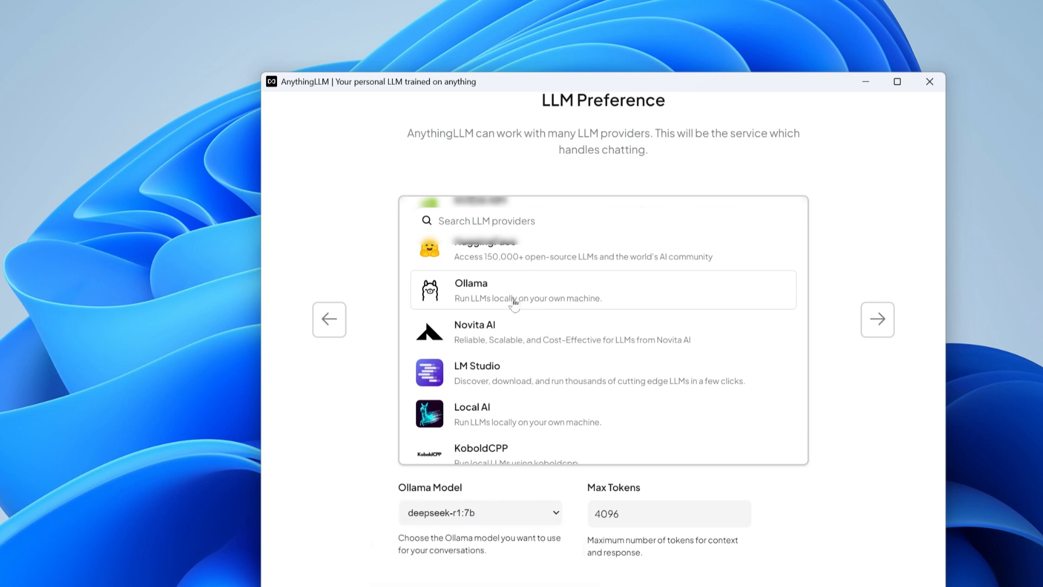
{"action": "left_click", "coordinate": [877, 319]}
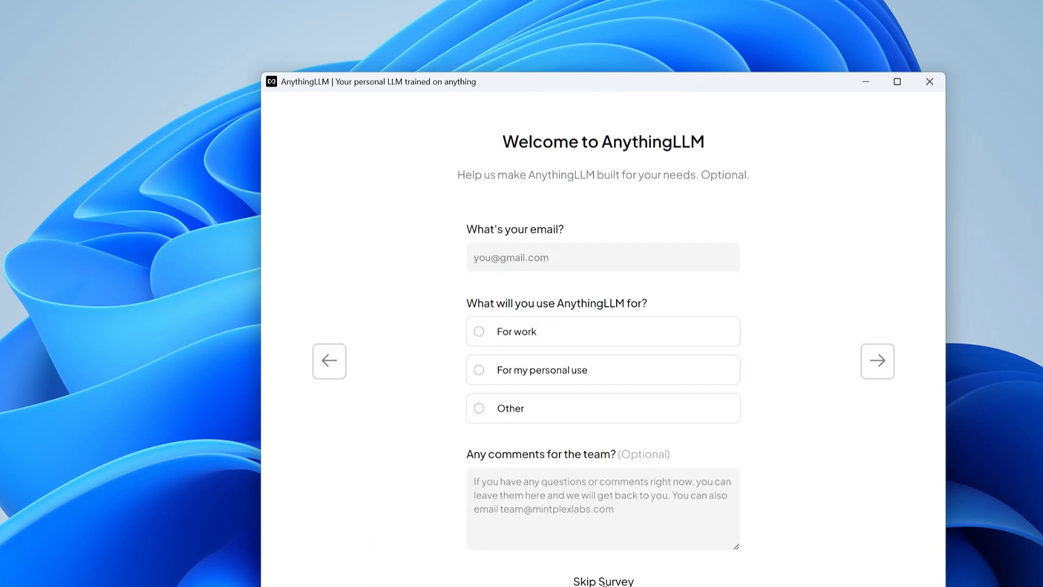
Skip the survey and create and open a workspace named 'Simon Workspace'
{"action": "left_click", "coordinate": [876, 361]}
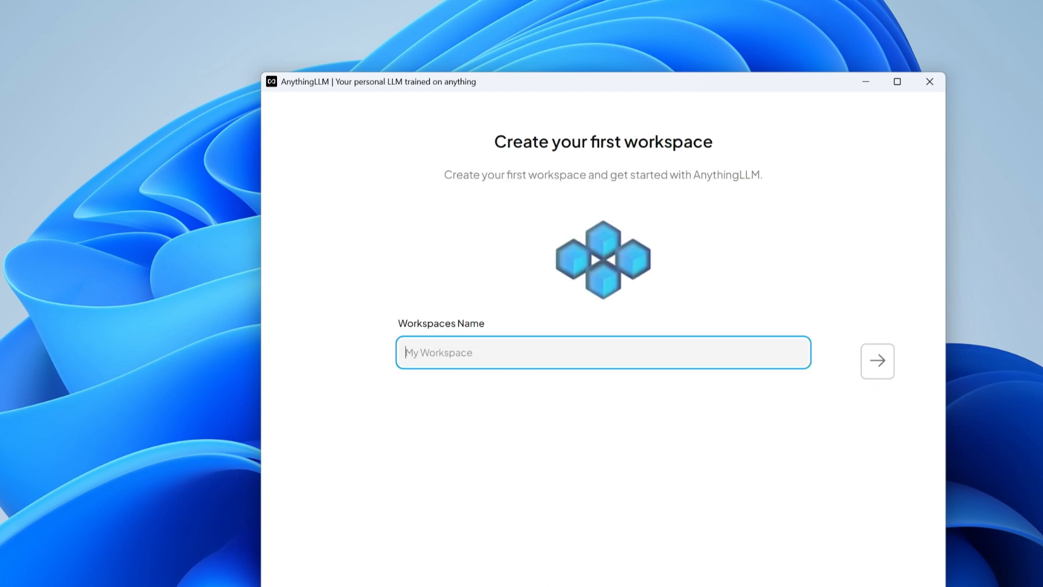
{"action": "type", "text": "S"}
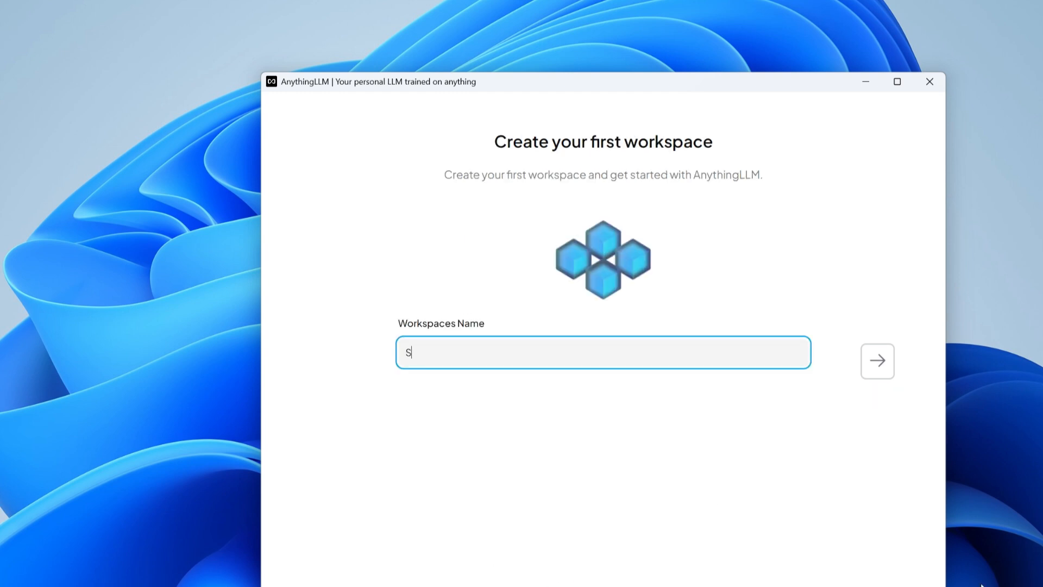
{"action": "type", "text": "imon Wo"}
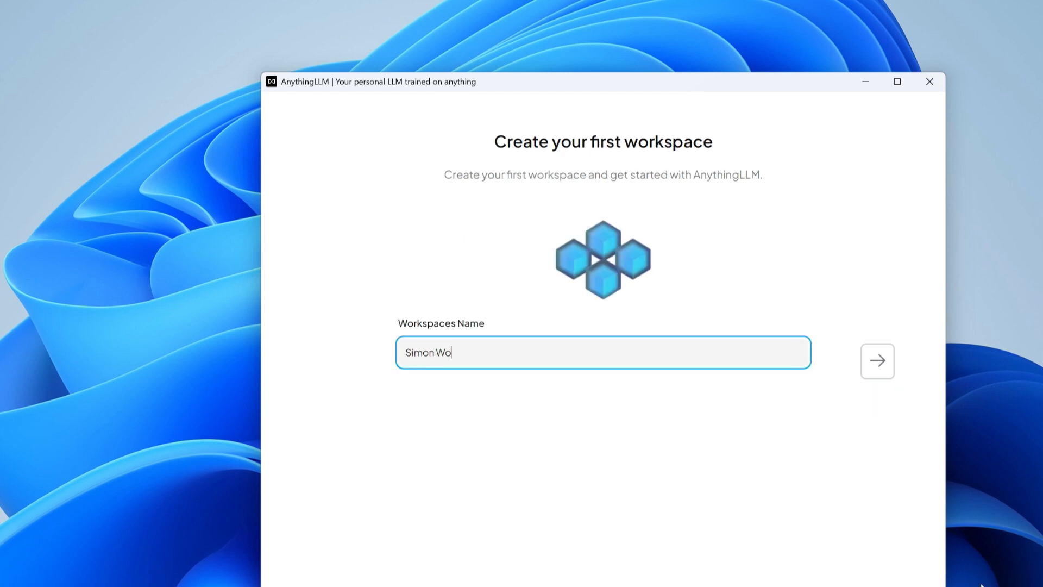
{"action": "type", "text": "rkspace"}
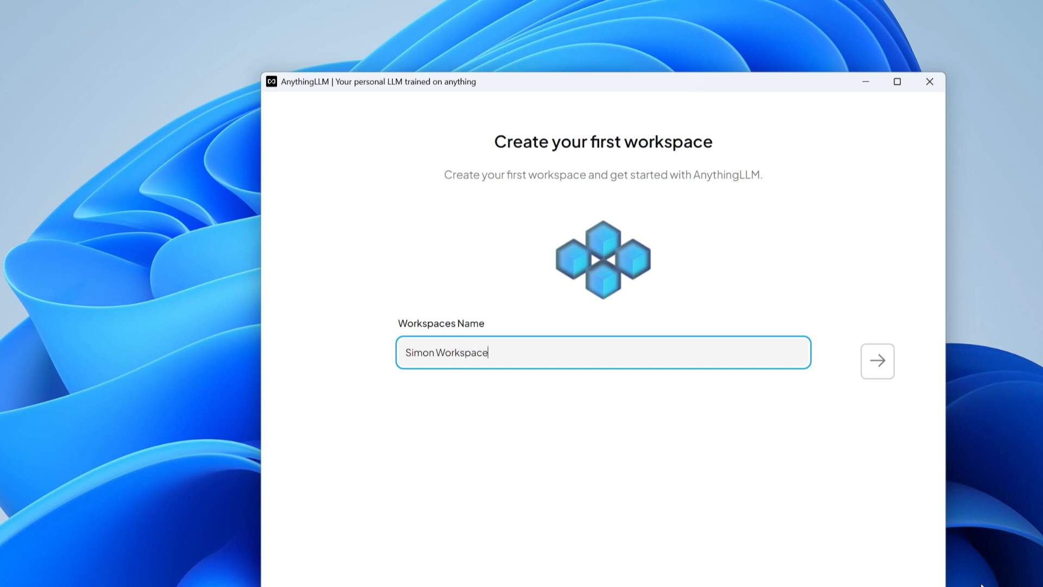
{"action": "left_click", "coordinate": [877, 361]}
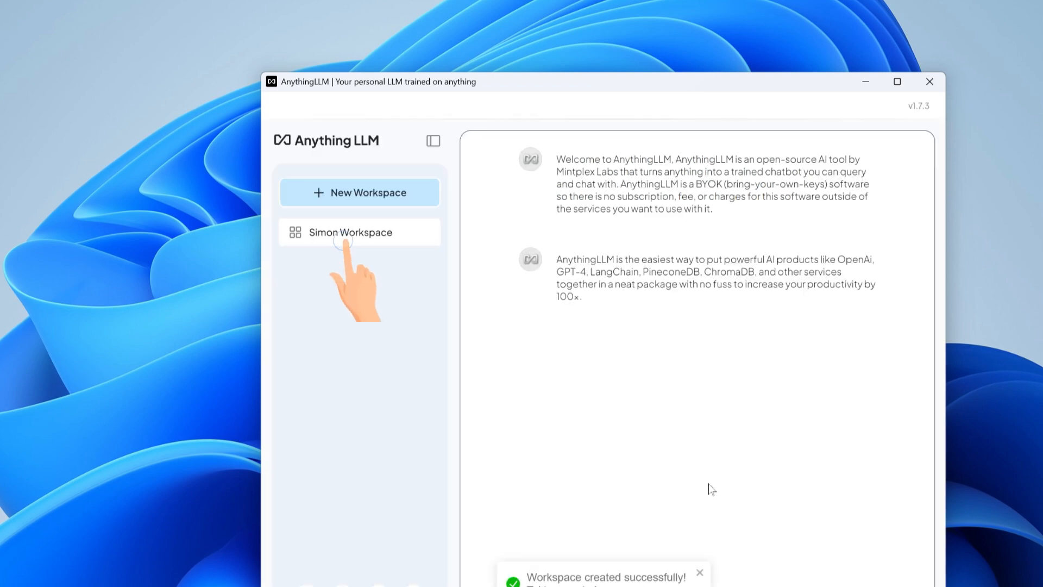
{"action": "left_click", "coordinate": [351, 232]}
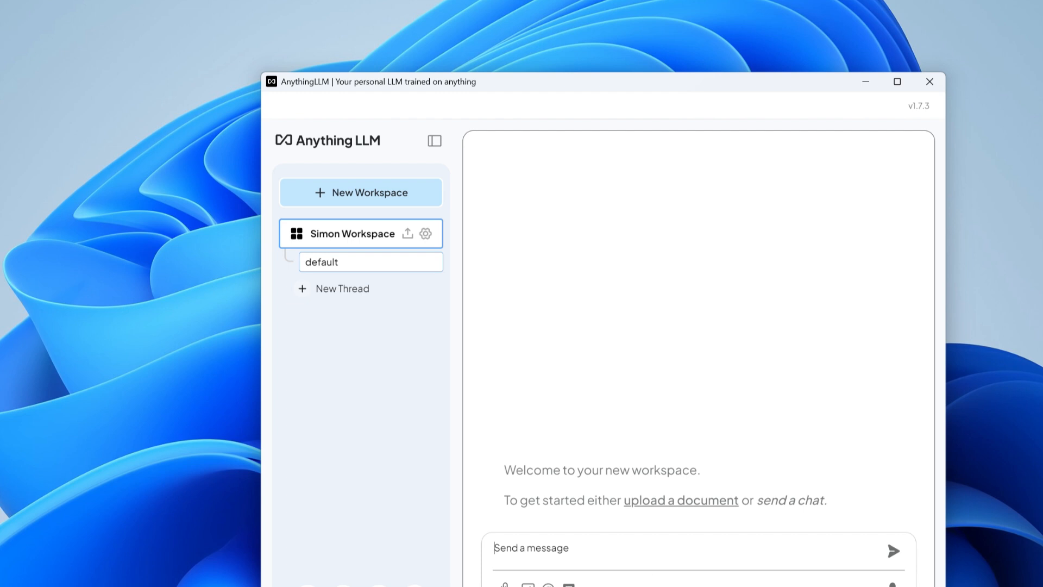
Send the chat 'hi who are you and what can you do'
{"action": "type", "text": "hi who are you and what"}
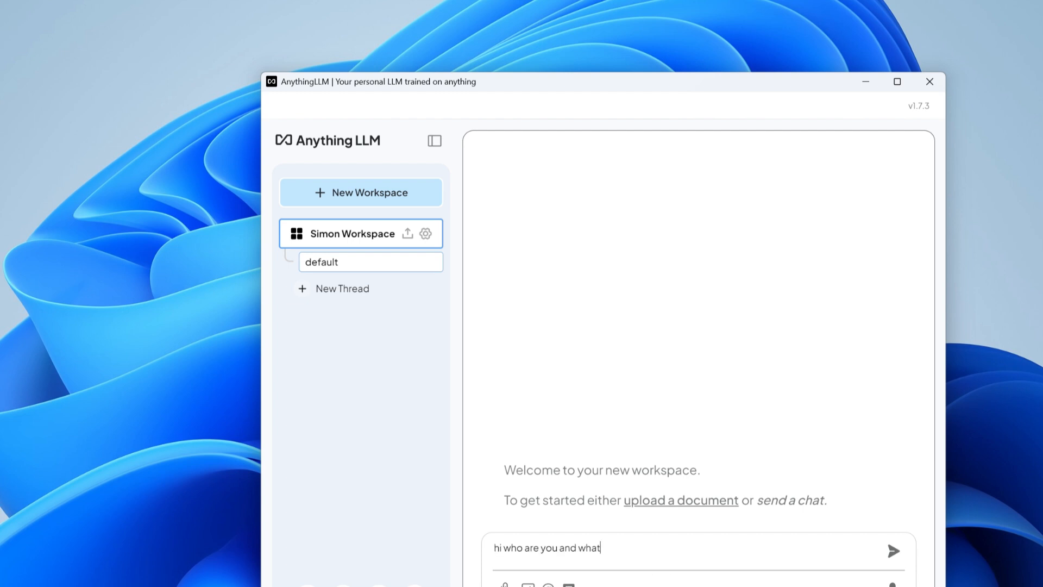
{"action": "type", "text": "can you d"}
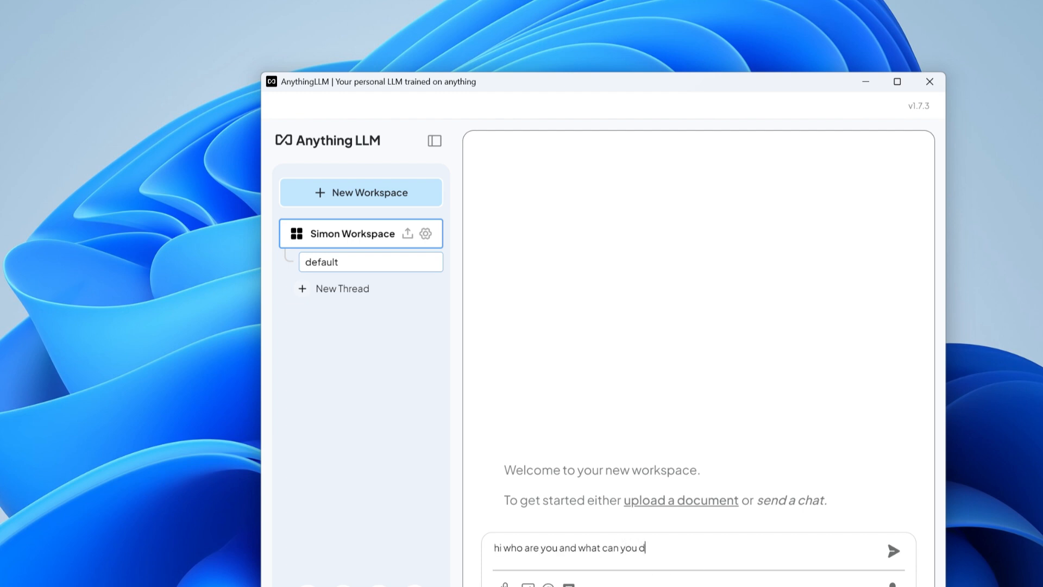
{"action": "left_click", "coordinate": [893, 551]}
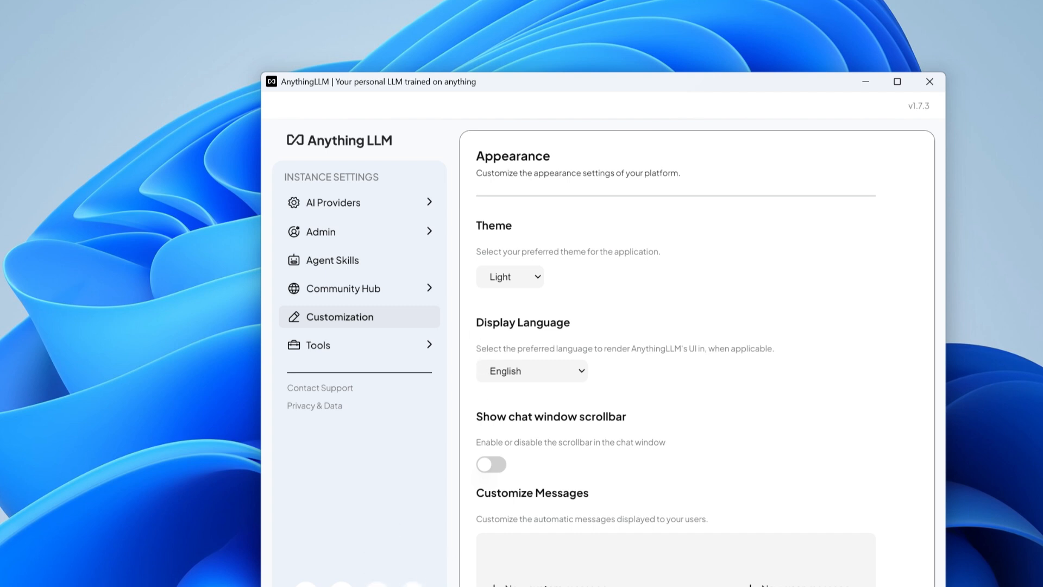
Choose the dark Default theme and return to Simon Workspace with a new Thread
{"action": "left_click", "coordinate": [510, 277]}
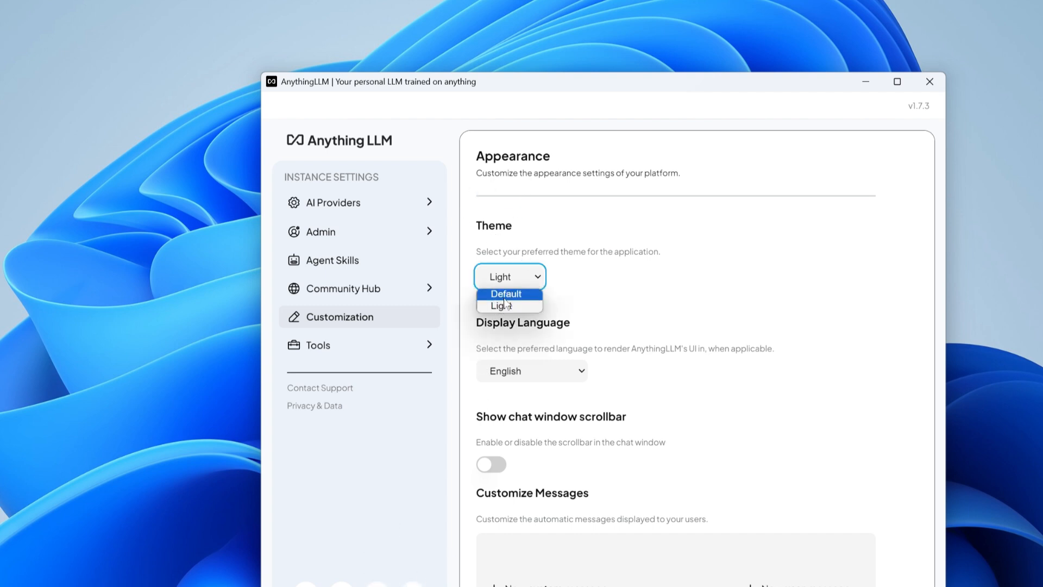
{"action": "left_click", "coordinate": [506, 295]}
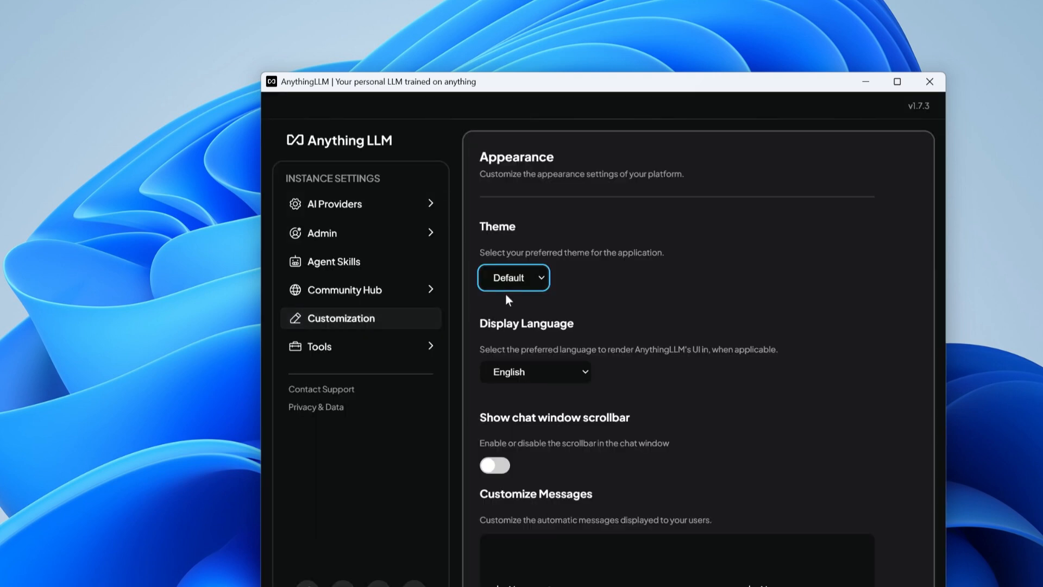
{"action": "left_click", "coordinate": [534, 372]}
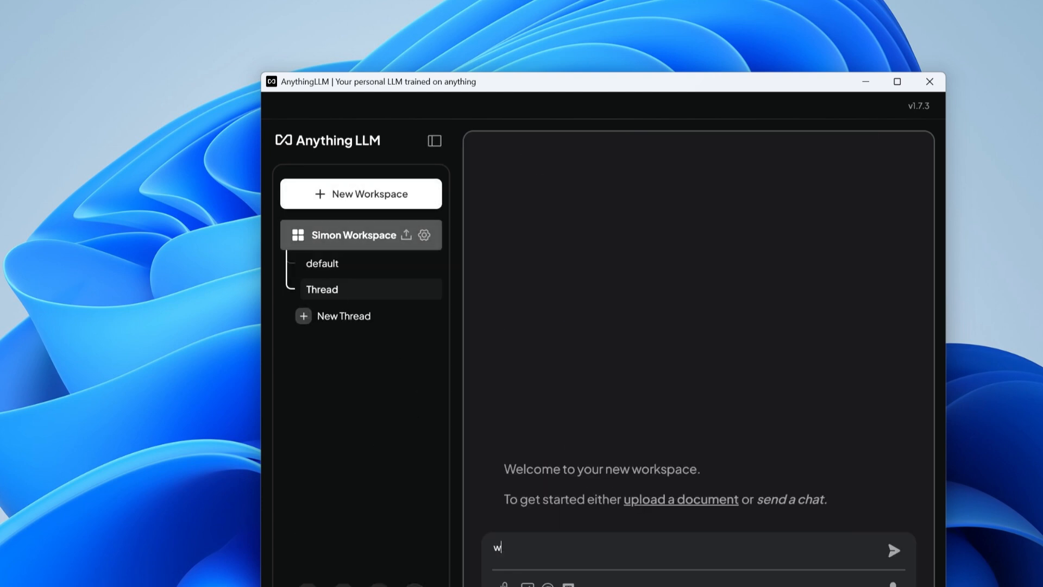
Send "what is 2+3?" to the model in the new Thread
{"action": "type", "text": "hat is 2"}
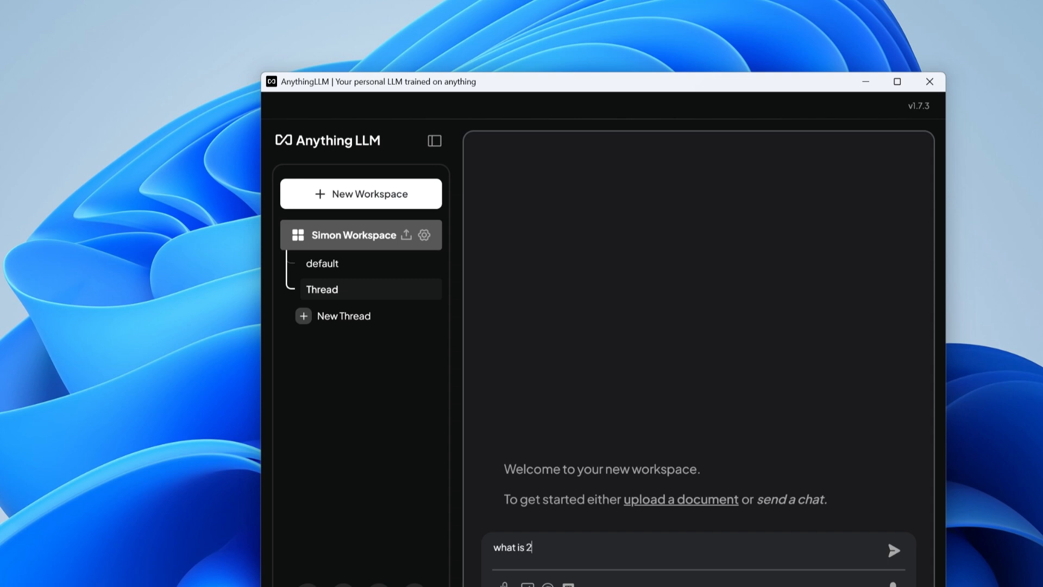
{"action": "type", "text": "+3"}
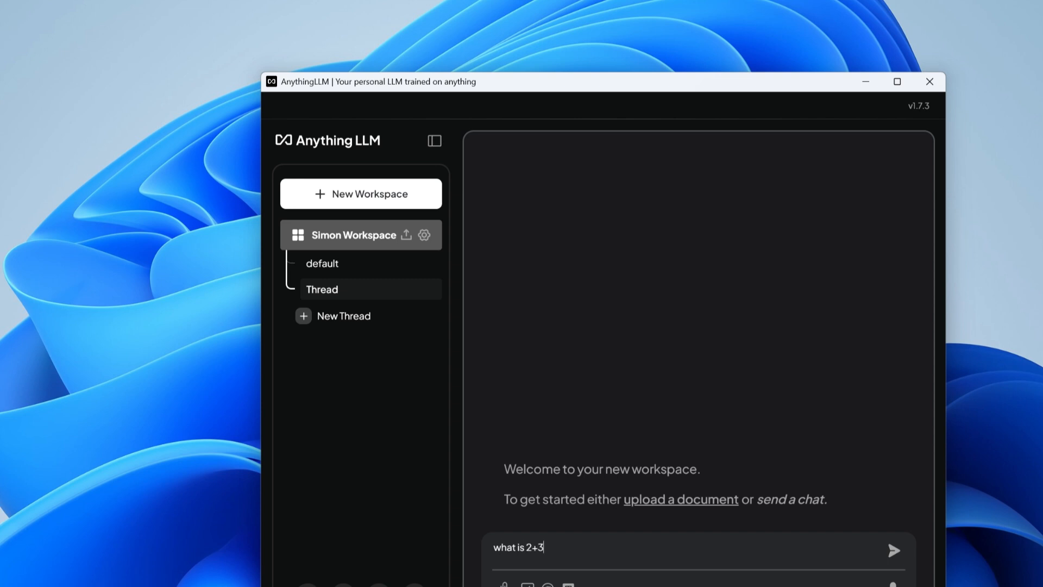
{"action": "left_click", "coordinate": [893, 558]}
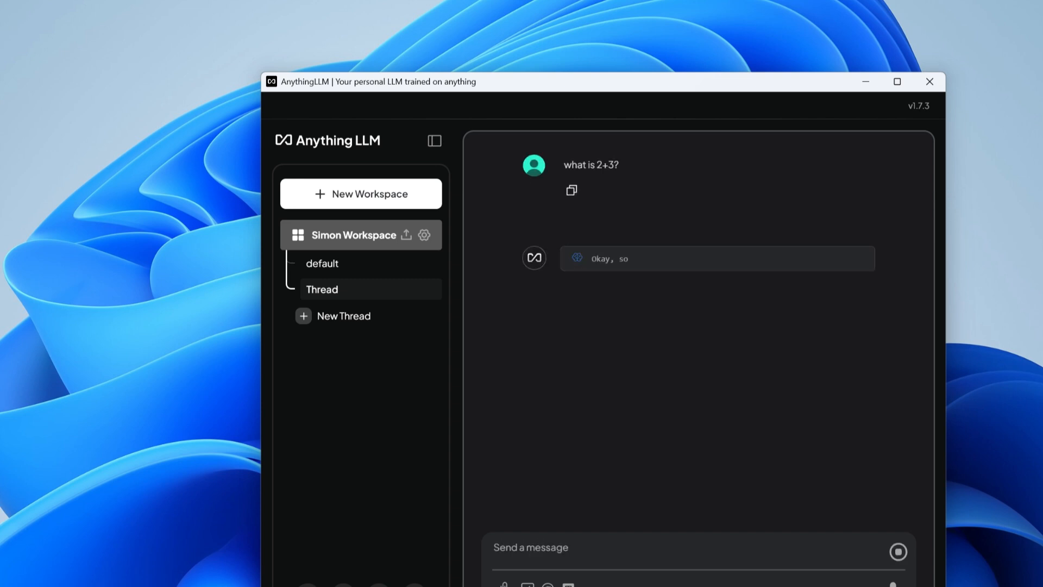